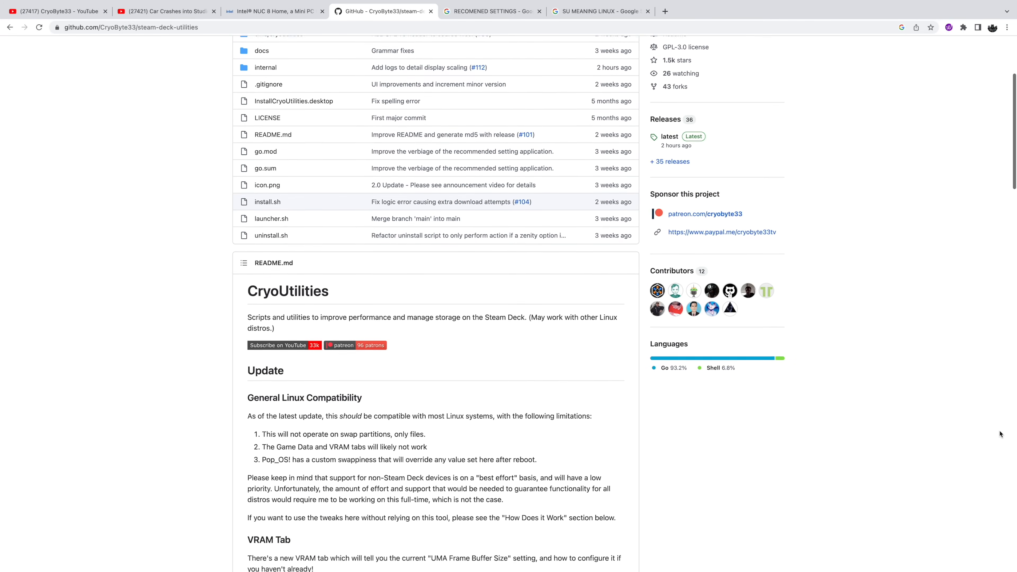
- Navigate the BIOS to the Advanced settings showing UMA Frame buffer Size 4G
{"action": "scroll", "scroll_direction": "down", "scroll_amount": 3}
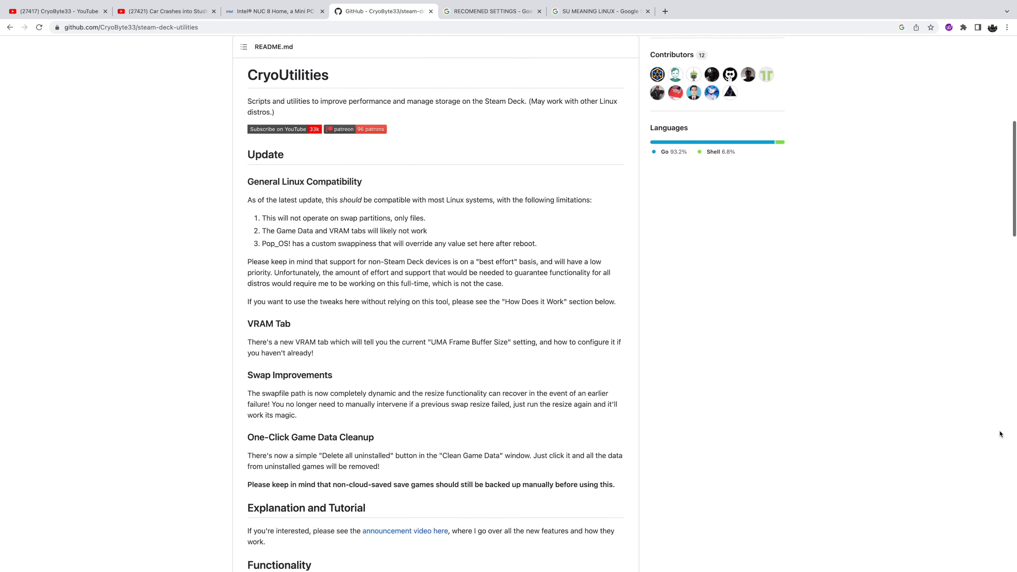
{"action": "scroll", "scroll_direction": "down", "scroll_amount": 3}
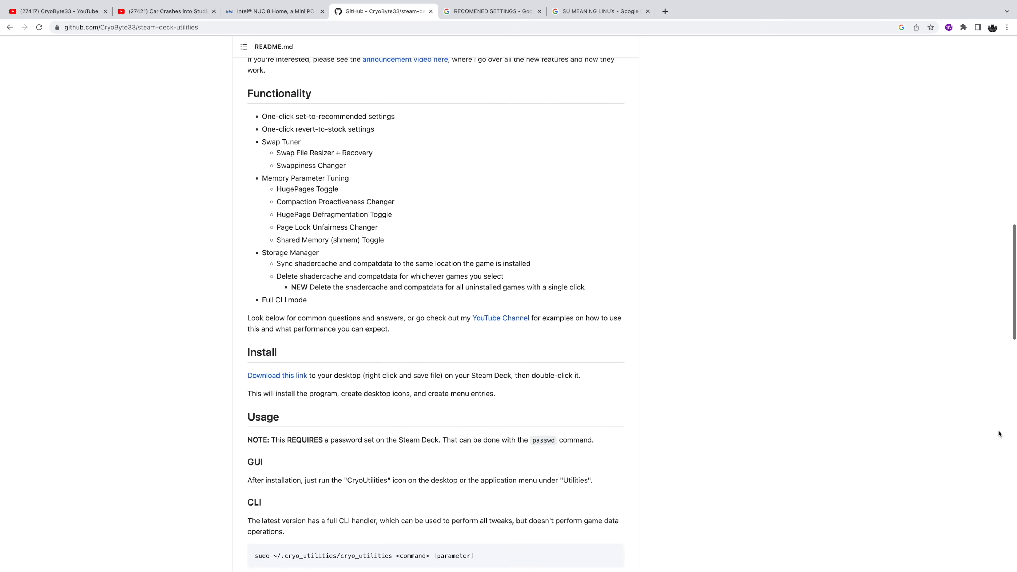
{"action": "scroll", "scroll_direction": "down", "scroll_amount": 3}
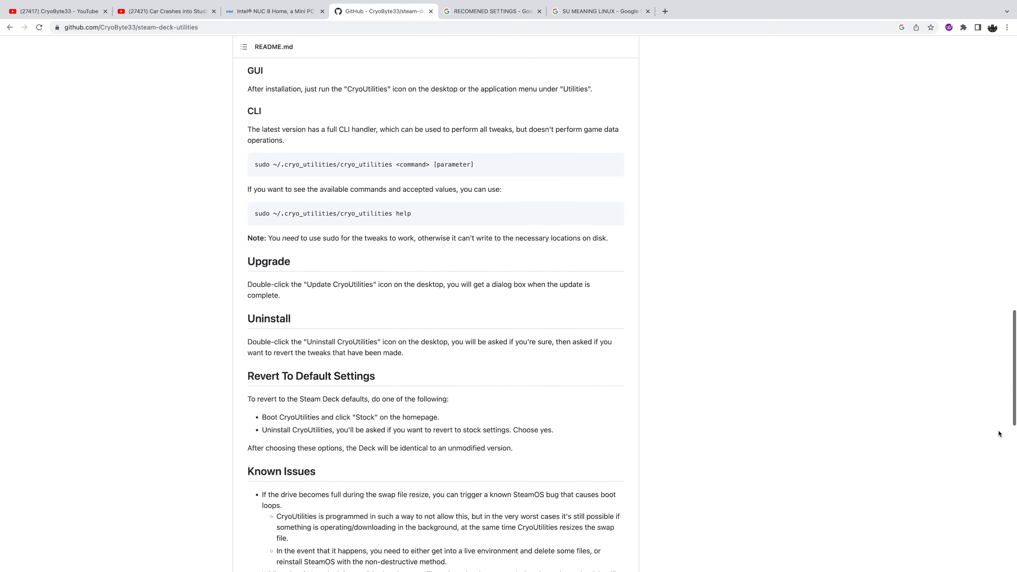
{"action": "scroll", "scroll_direction": "down", "scroll_amount": 3}
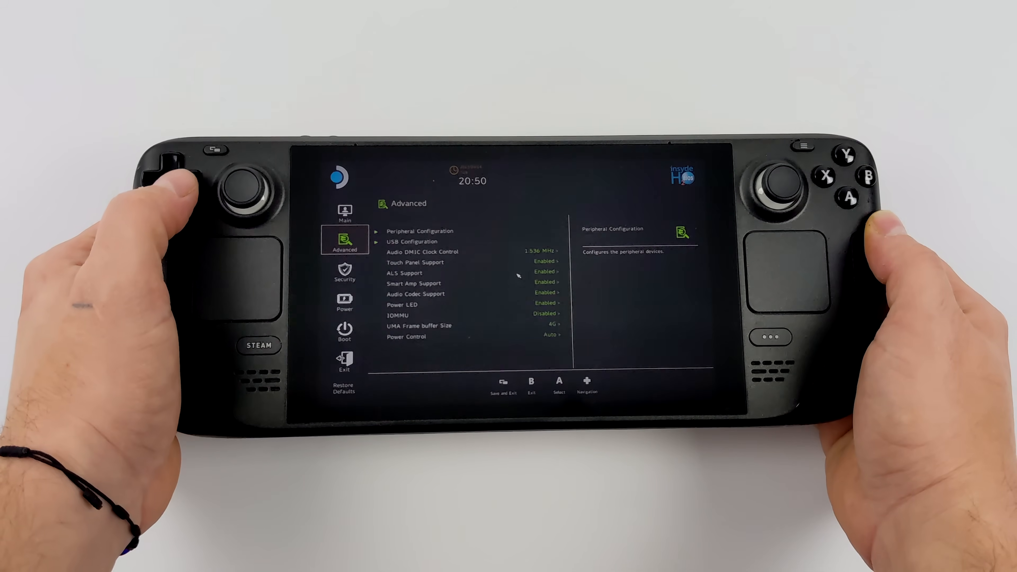
{"action": "key", "text": "Down"}
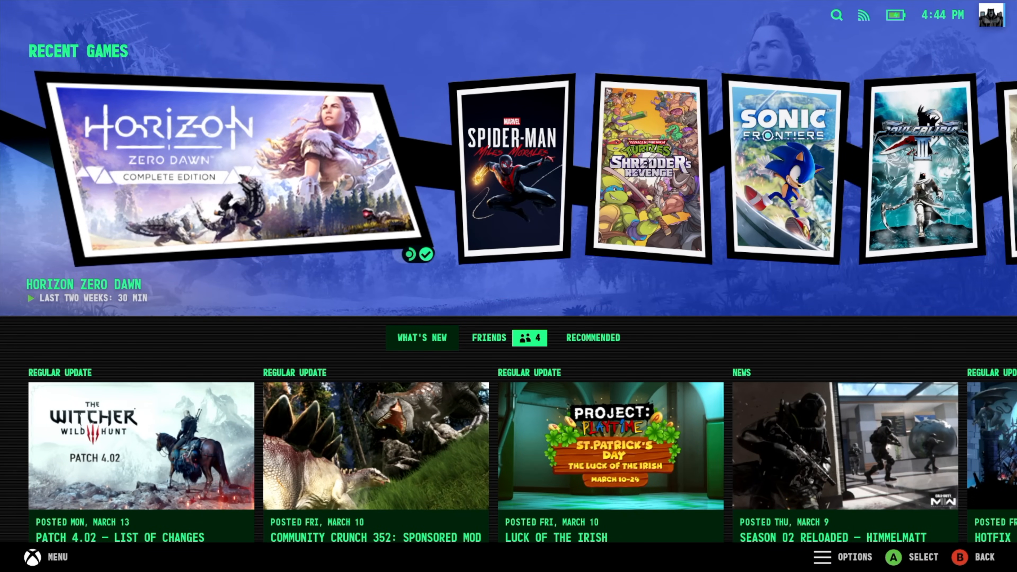
- Reach the System settings Hardware section confirming 4 GB VRAM, then return home
{"action": "left_click", "coordinate": [32, 557]}
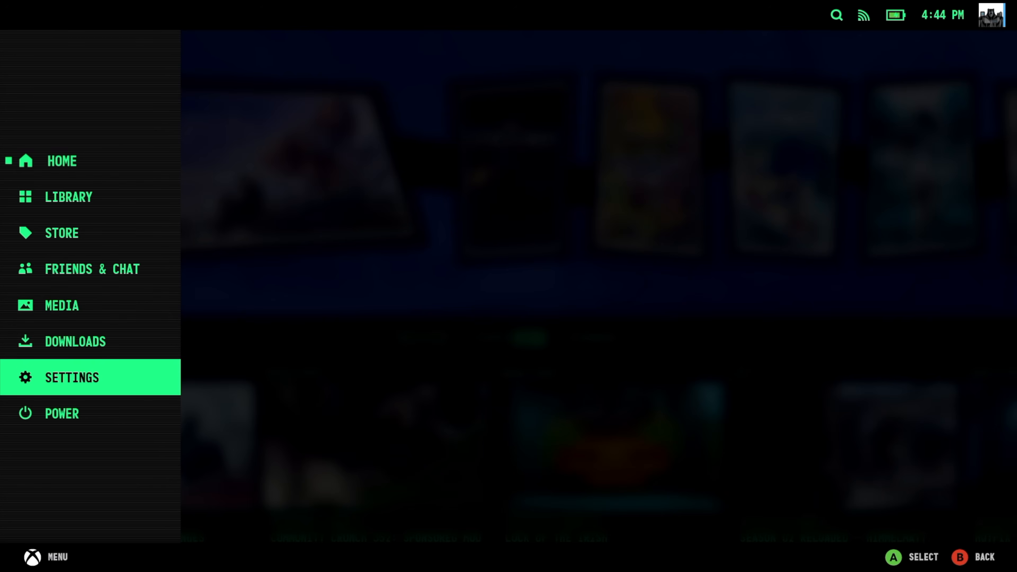
{"action": "left_click", "coordinate": [72, 377]}
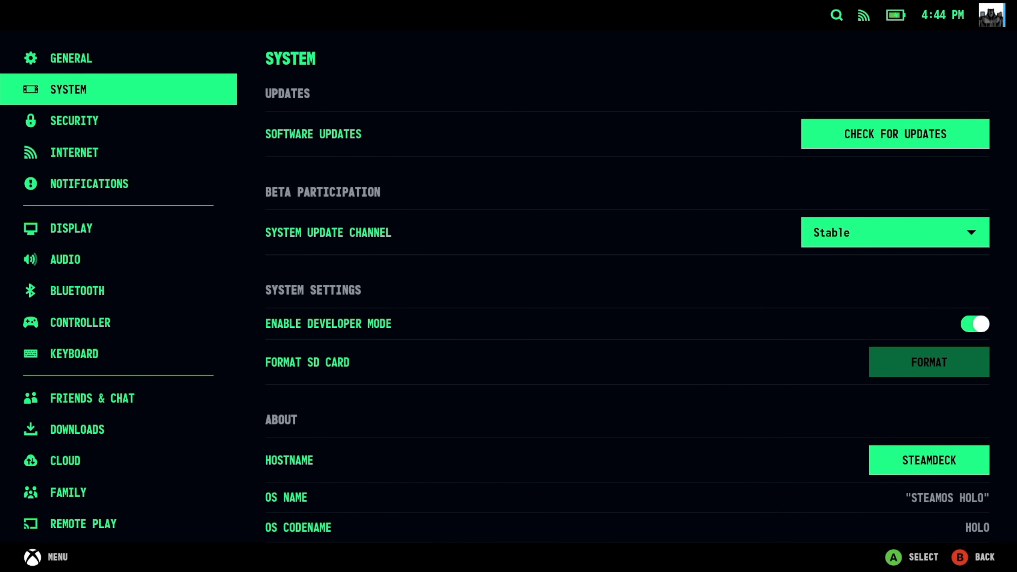
{"action": "scroll", "scroll_direction": "down", "scroll_amount": 3}
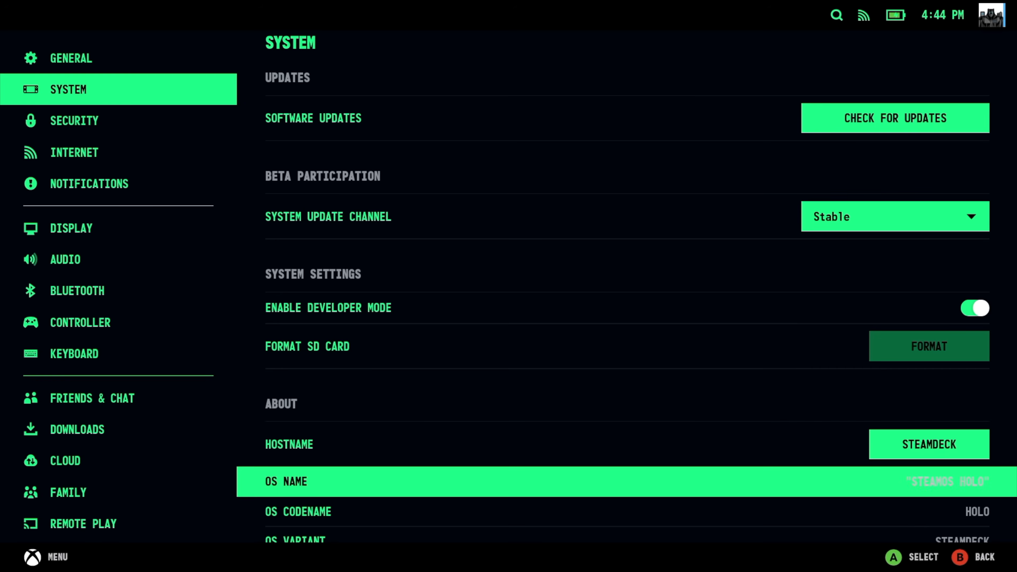
{"action": "scroll", "scroll_direction": "down", "scroll_amount": 3}
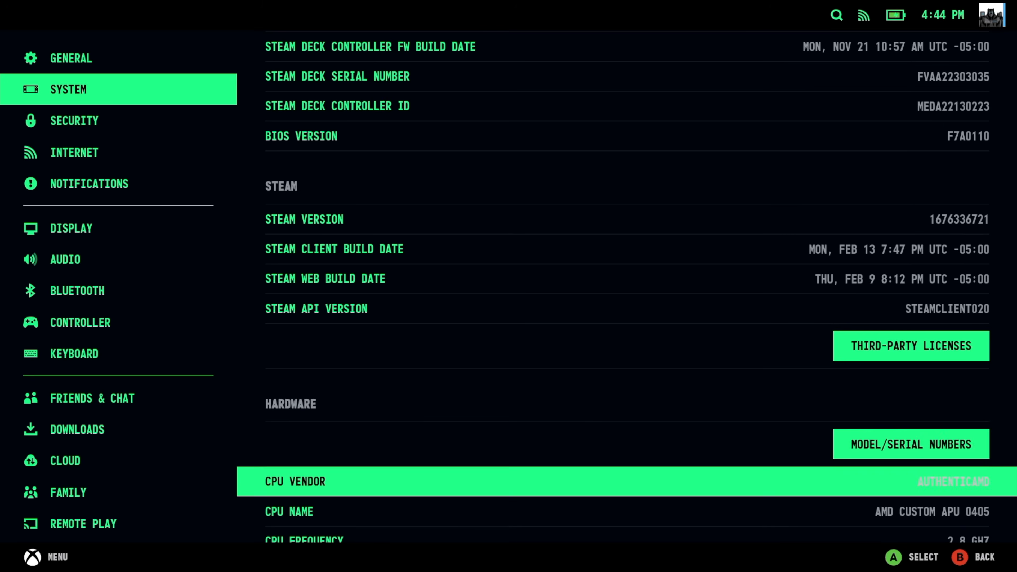
{"action": "scroll", "scroll_direction": "down", "scroll_amount": 3}
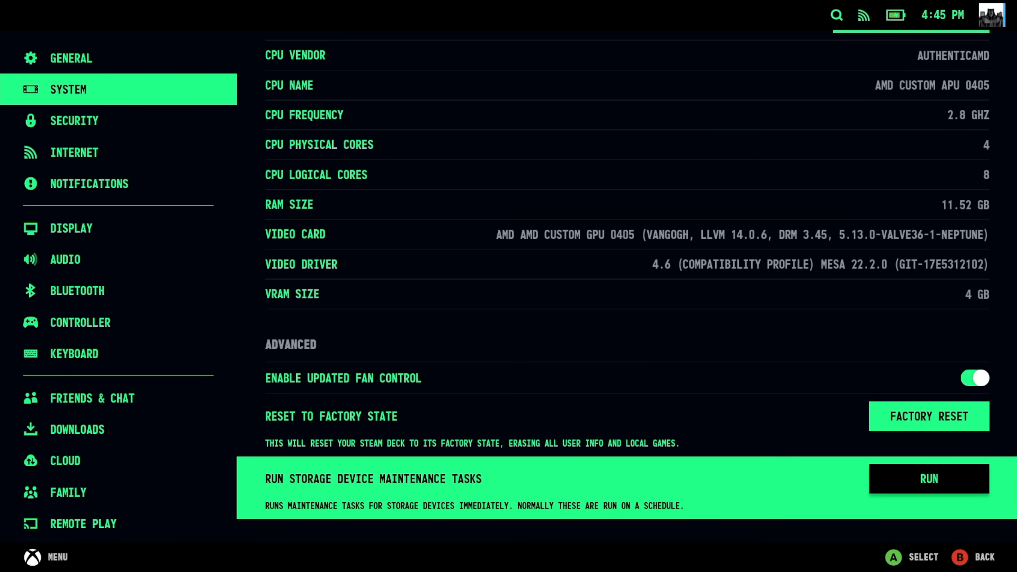
{"action": "left_click", "coordinate": [929, 478]}
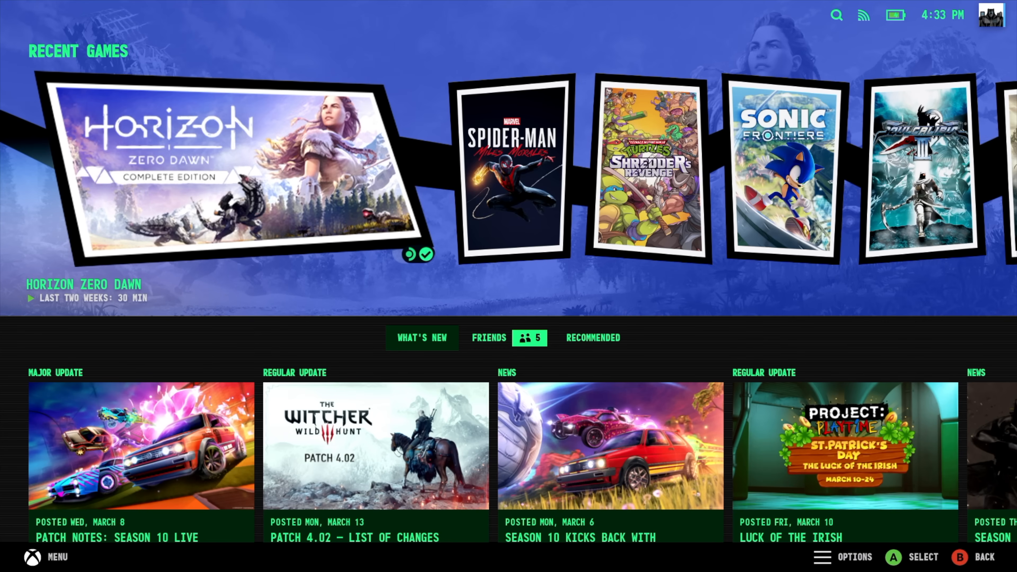
- Switch the Steam Deck to Desktop Mode via the Power menu
{"action": "left_click", "coordinate": [56, 557]}
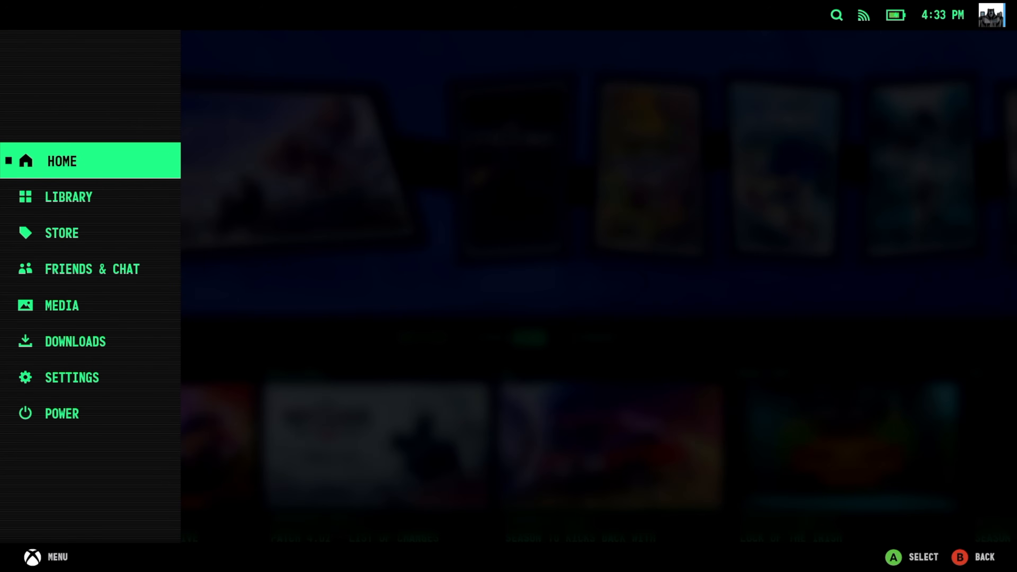
{"action": "left_click", "coordinate": [62, 413]}
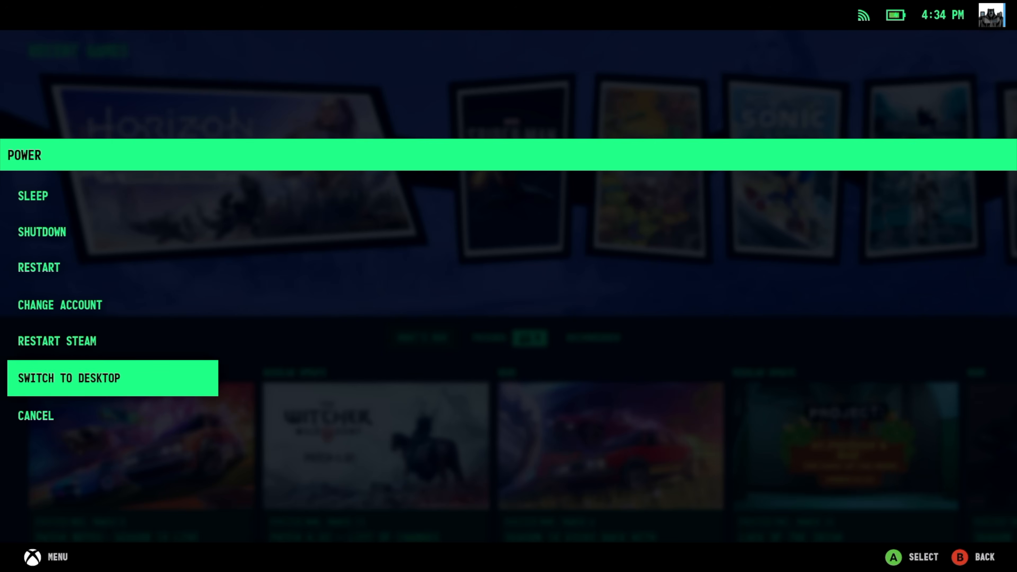
{"action": "left_click", "coordinate": [72, 378]}
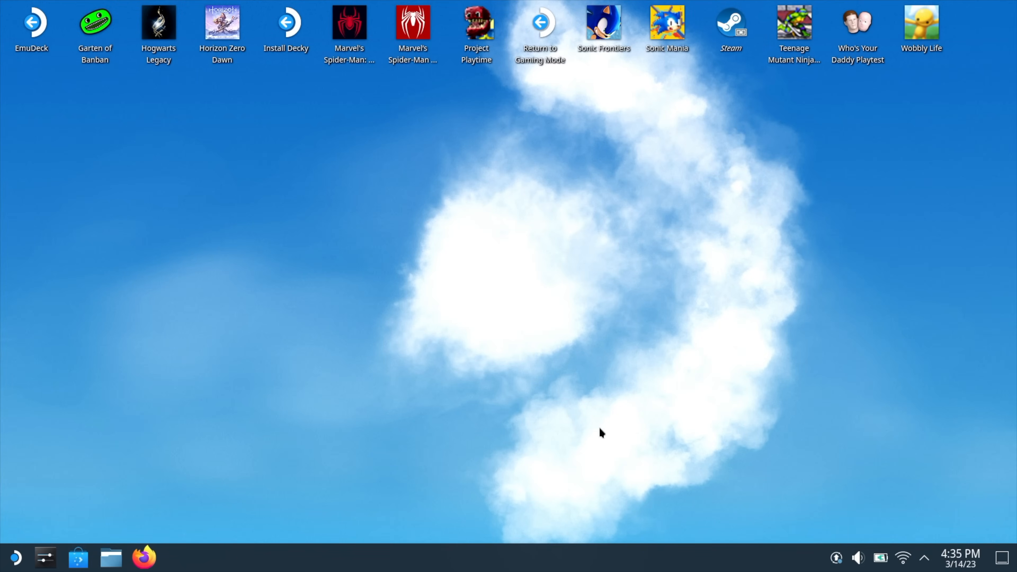
- Bring up the Application Launcher's System category
{"action": "left_click", "coordinate": [15, 562]}
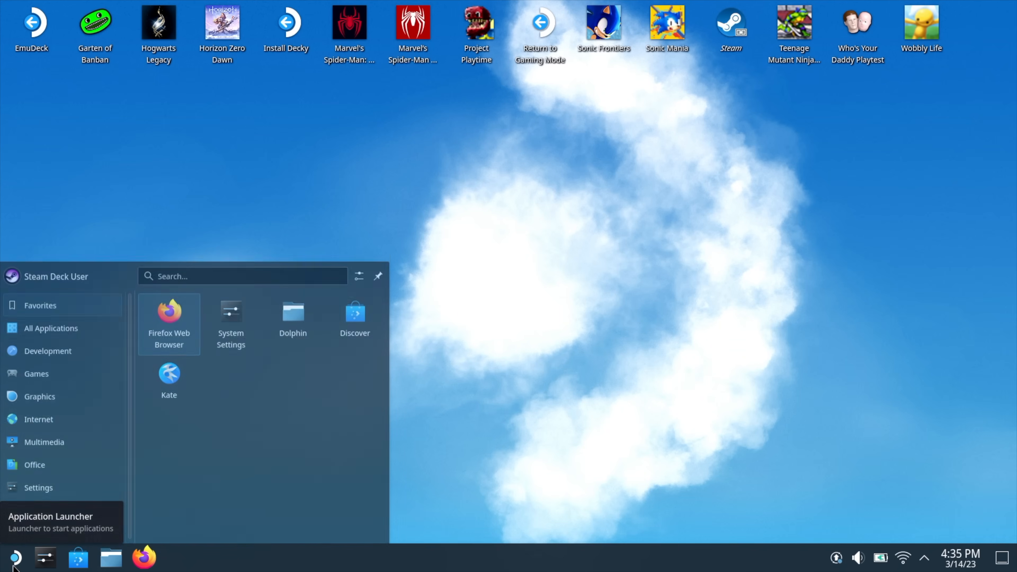
{"action": "left_click", "coordinate": [37, 480]}
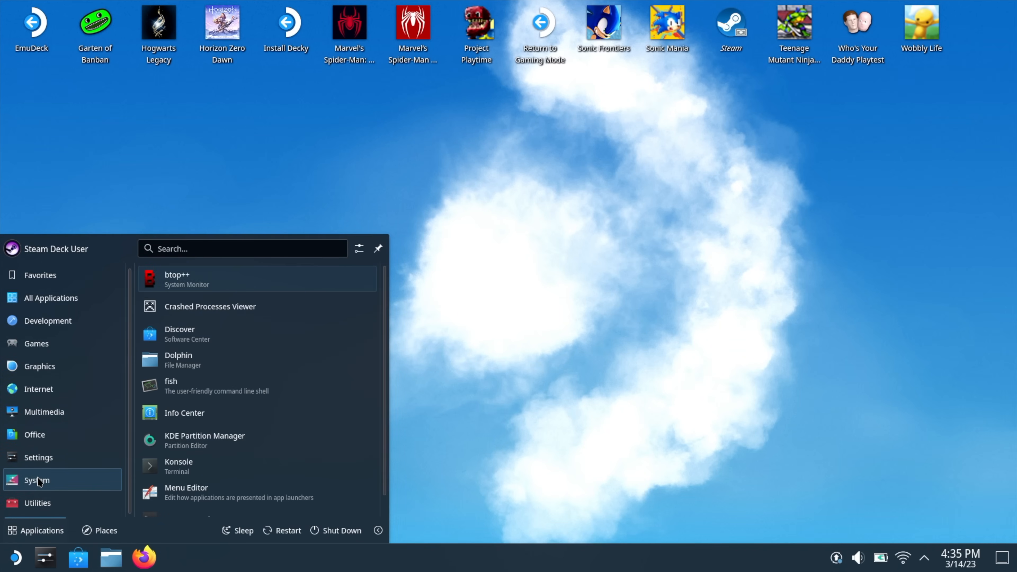
{"action": "mouse_move", "coordinate": [184, 471]}
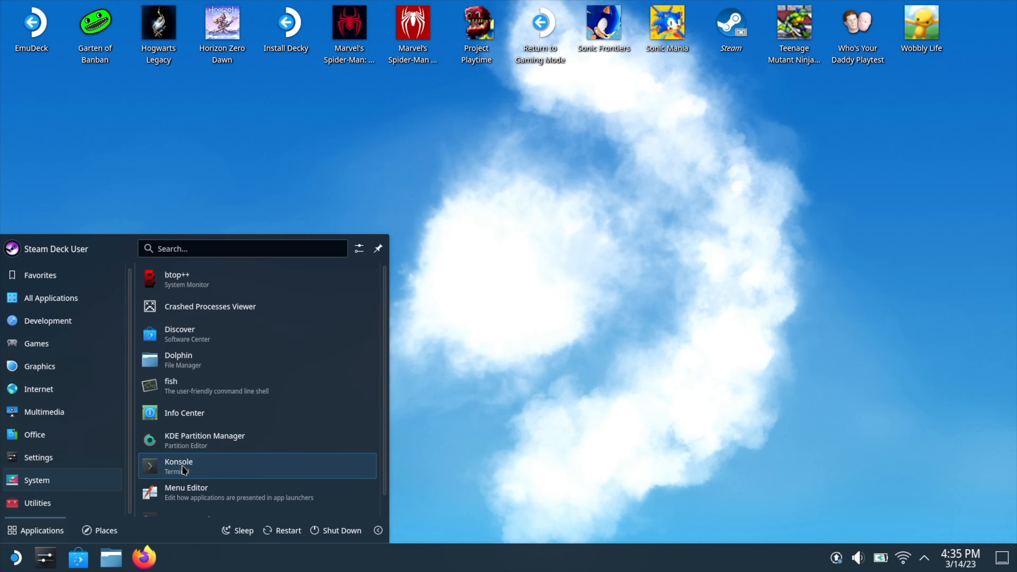
{"action": "mouse_move", "coordinate": [195, 474]}
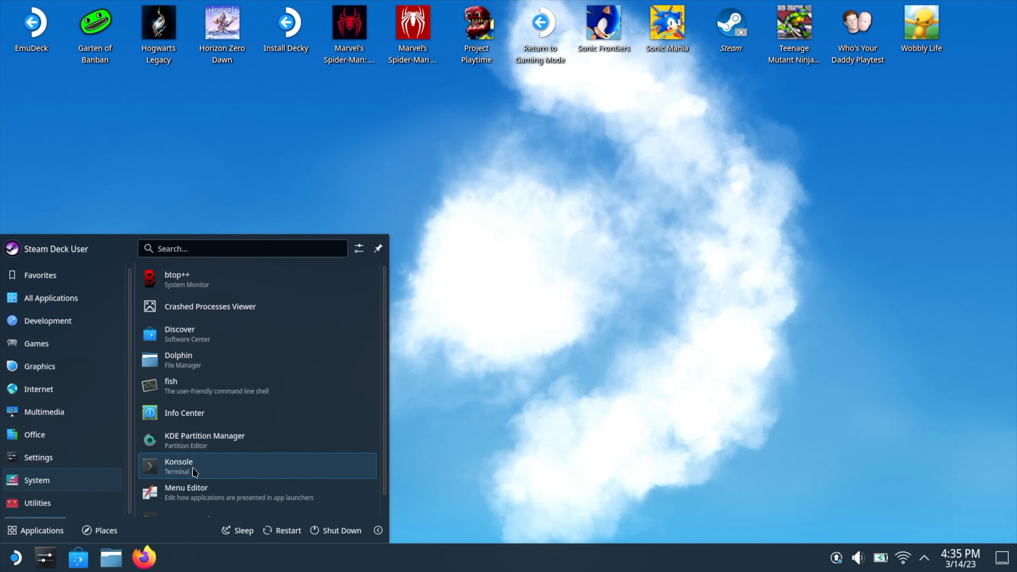
- Run passwd in Konsole to set a new password for the deck user
{"action": "left_click", "coordinate": [178, 466]}
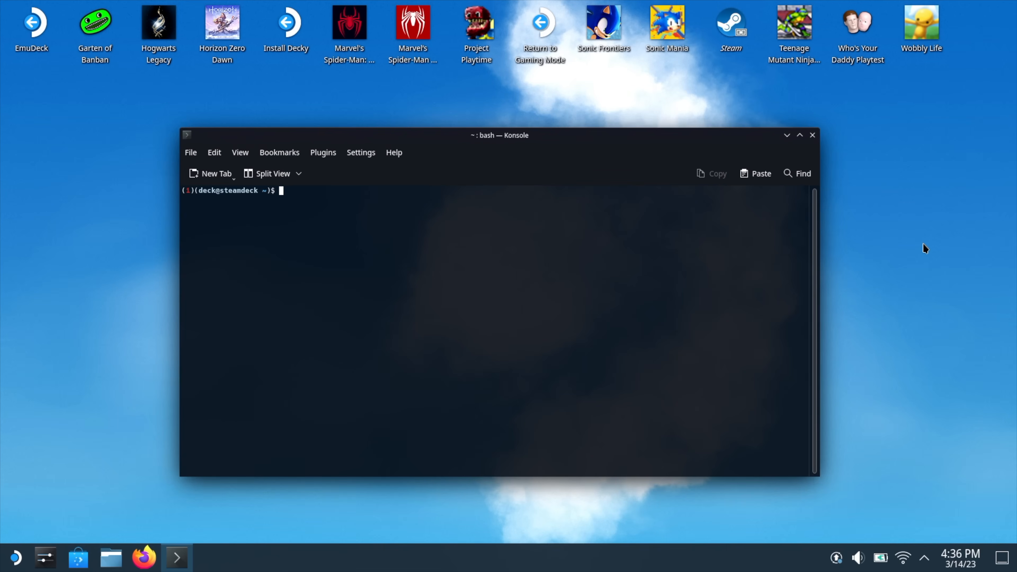
{"action": "type", "text": "passwd"}
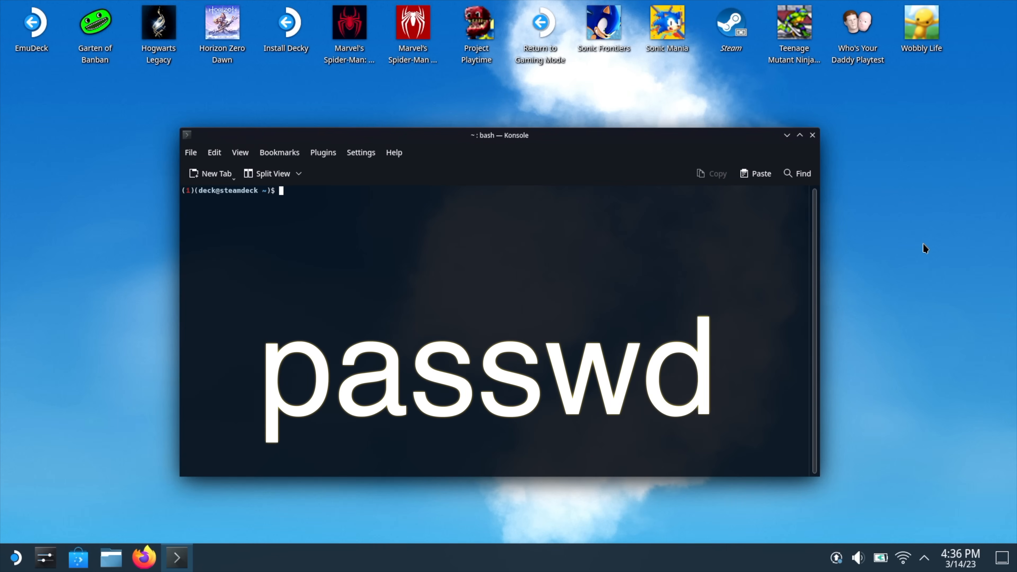
{"action": "type", "text": "passwd"}
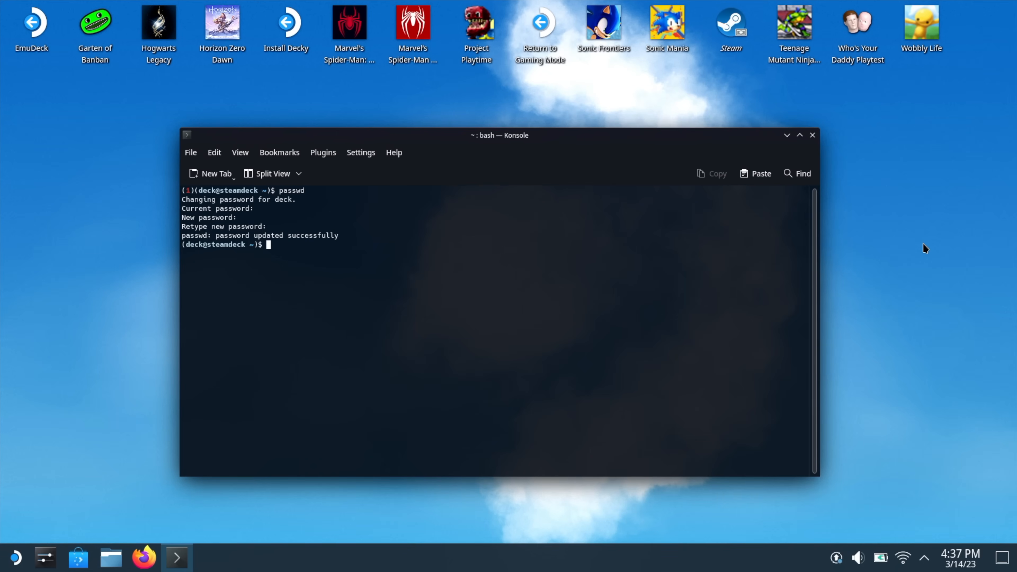
{"action": "mouse_move", "coordinate": [812, 135]}
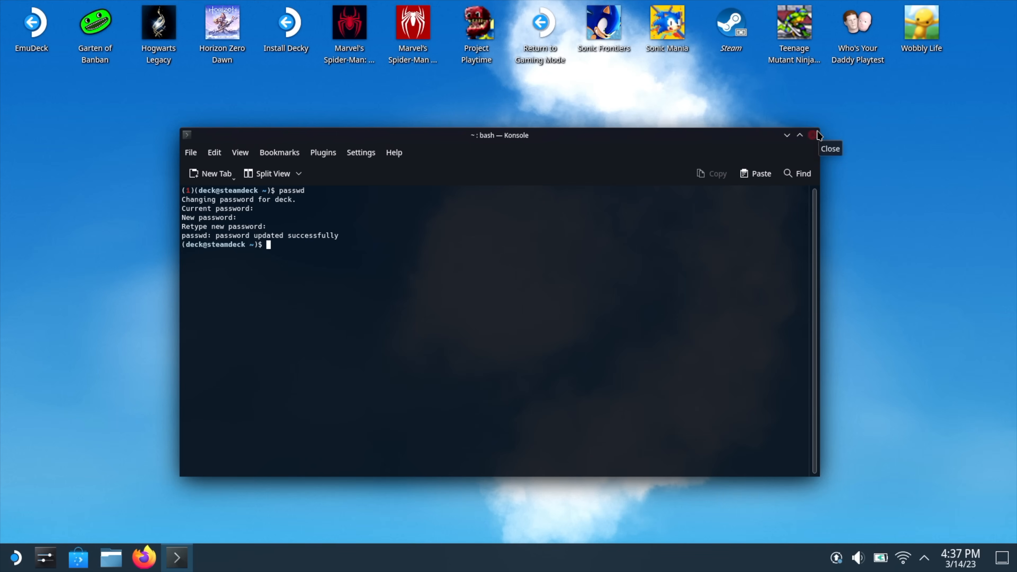
- Launch Firefox and reach the CryoByte33/steam-deck-utilities repository
{"action": "left_click", "coordinate": [812, 136]}
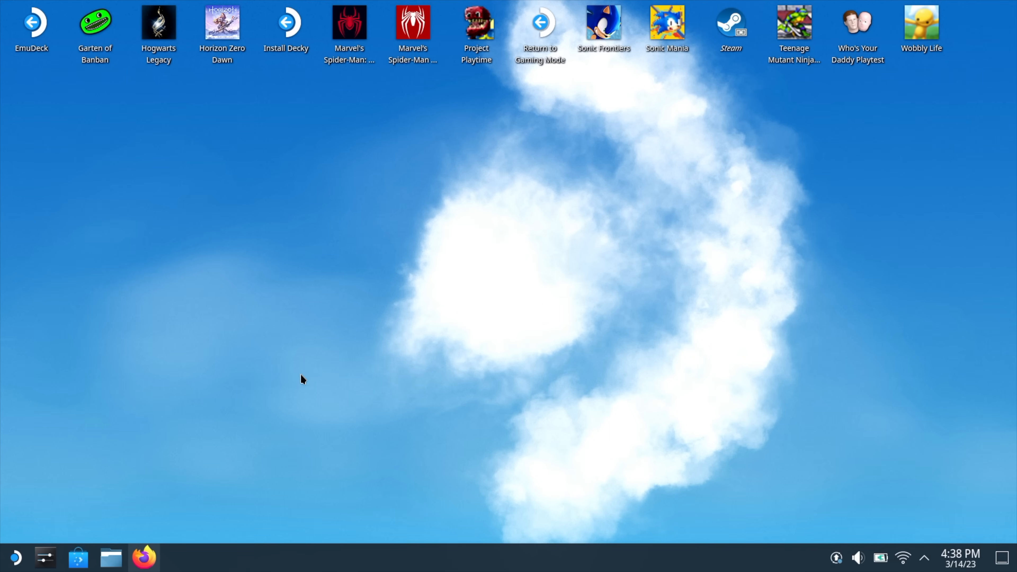
{"action": "left_click", "coordinate": [143, 559]}
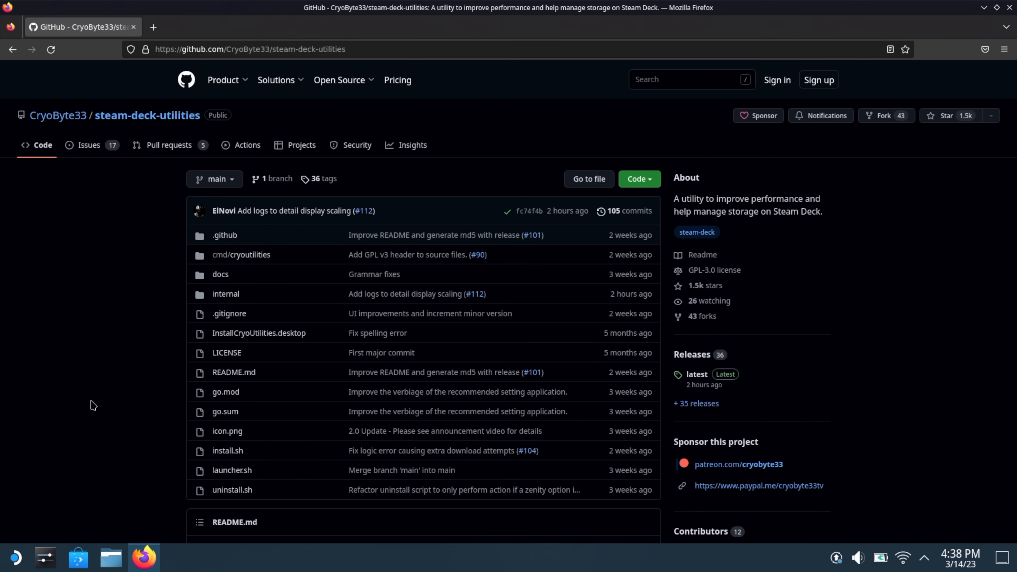
{"action": "mouse_move", "coordinate": [92, 387]}
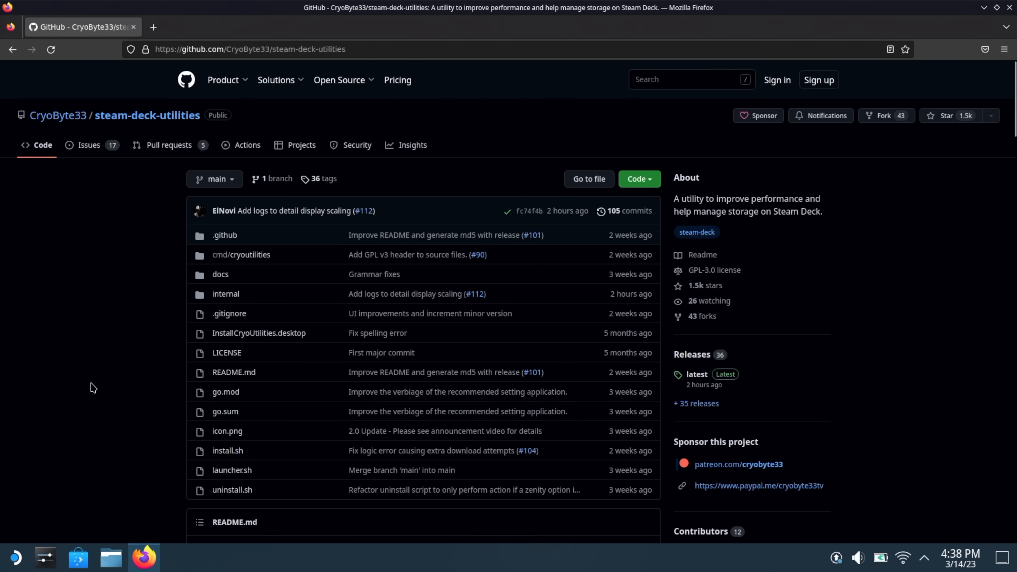
- Reach the README's Install section and bring up the download link's context menu
{"action": "scroll", "scroll_direction": "down", "scroll_amount": 3}
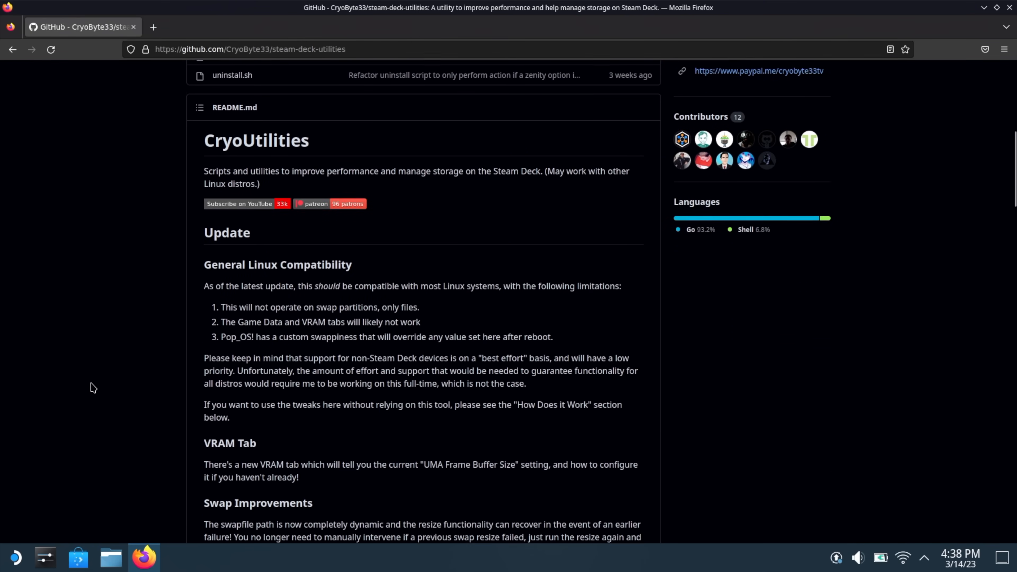
{"action": "scroll", "scroll_direction": "down", "scroll_amount": 3}
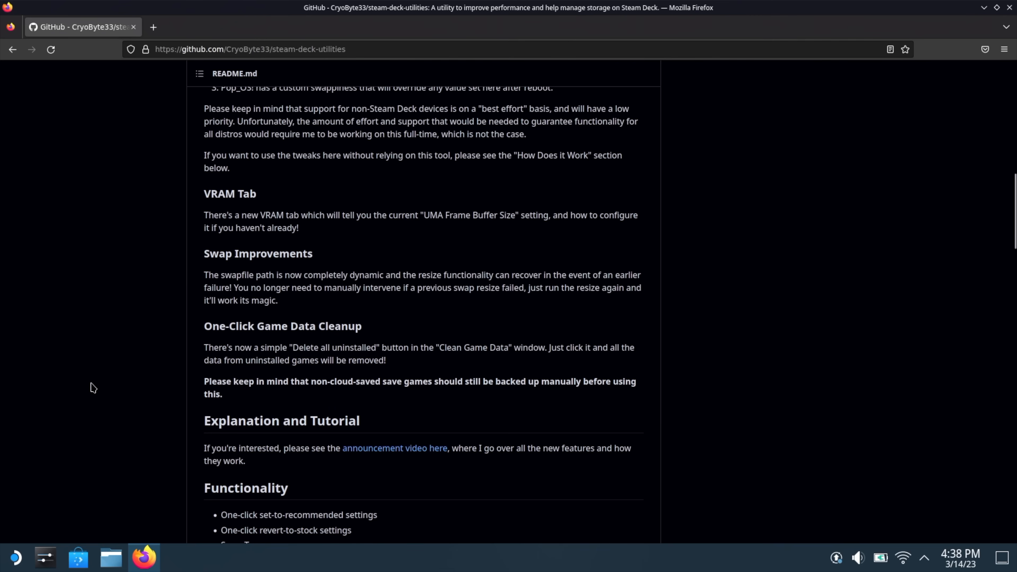
{"action": "scroll", "scroll_direction": "down", "scroll_amount": 3}
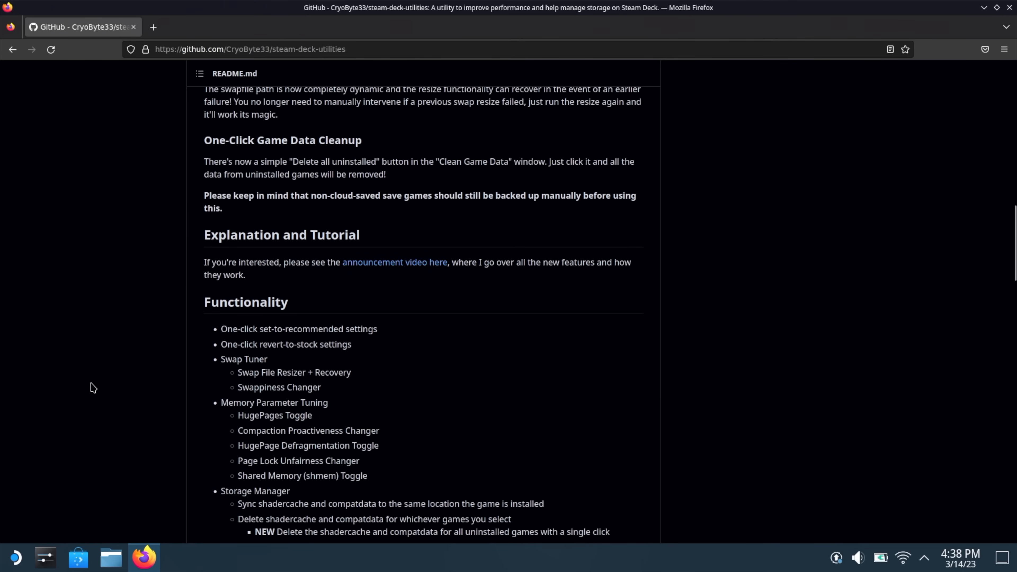
{"action": "scroll", "scroll_direction": "down", "scroll_amount": 3}
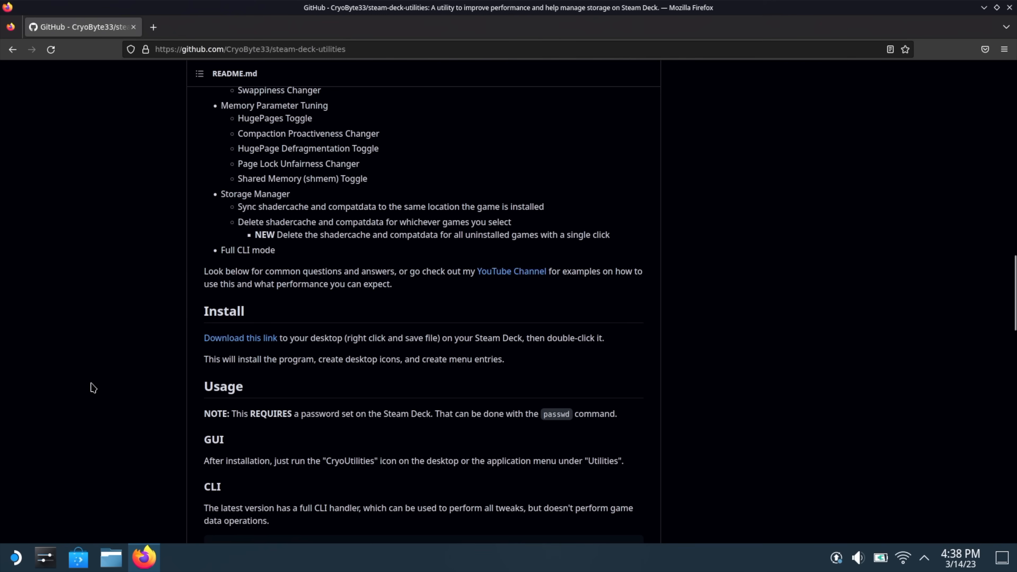
{"action": "mouse_move", "coordinate": [244, 315]}
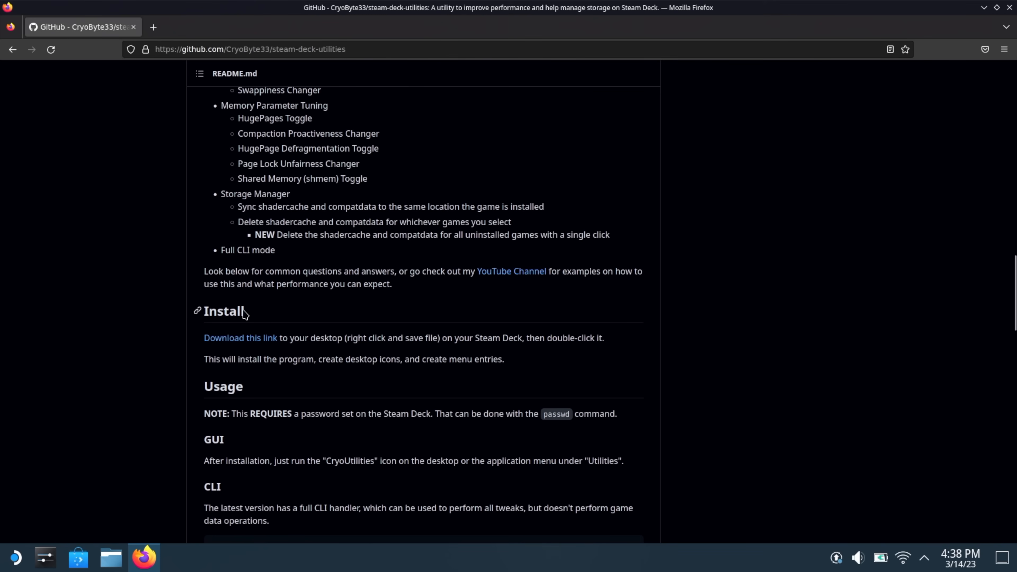
{"action": "mouse_move", "coordinate": [250, 321]}
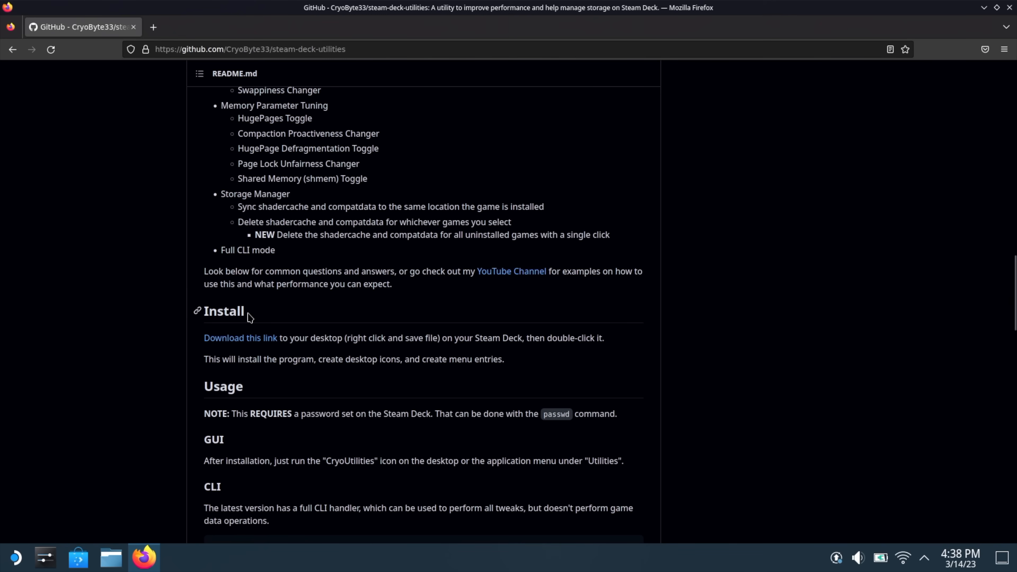
{"action": "mouse_move", "coordinate": [255, 347]}
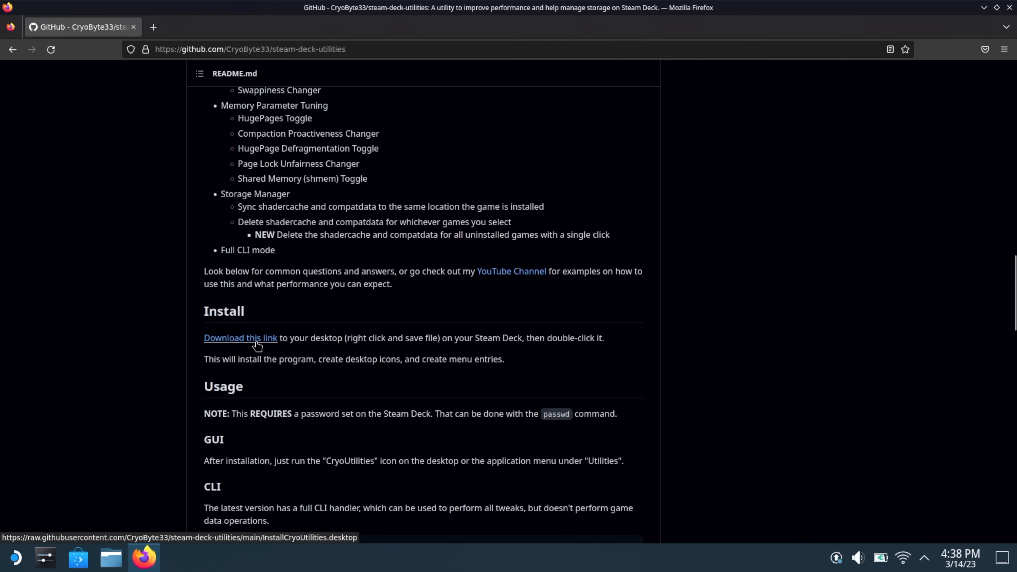
{"action": "right_click", "coordinate": [256, 345]}
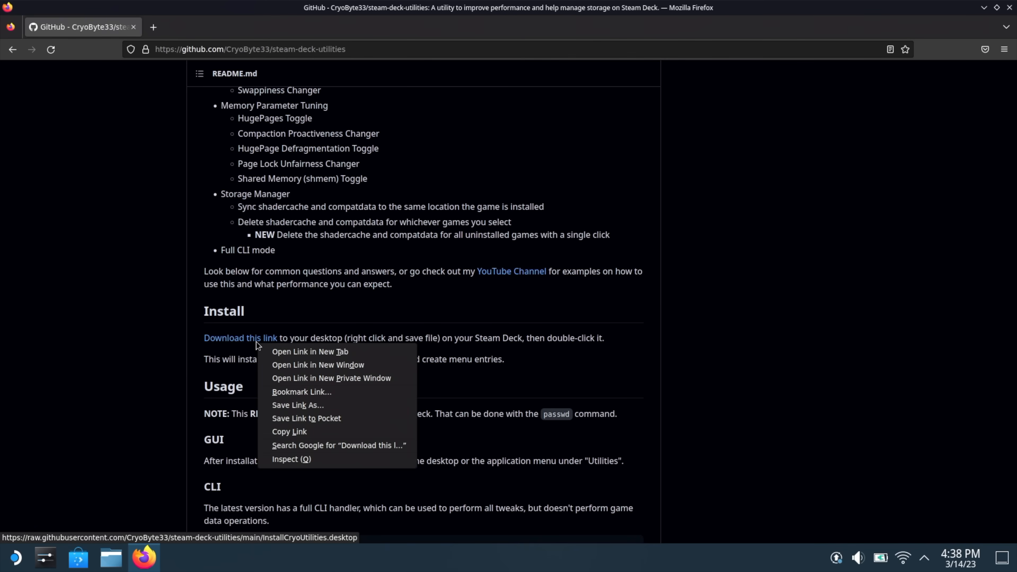
{"action": "mouse_move", "coordinate": [316, 407]}
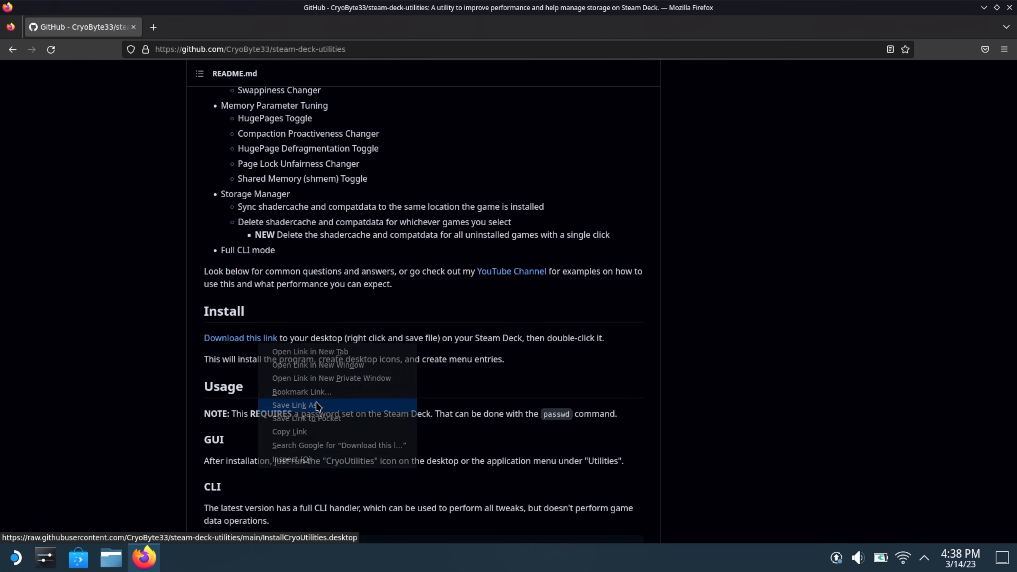
- Save InstallCryoUtilities.desktop to the Desktop via Save Link As
{"action": "left_click", "coordinate": [295, 405]}
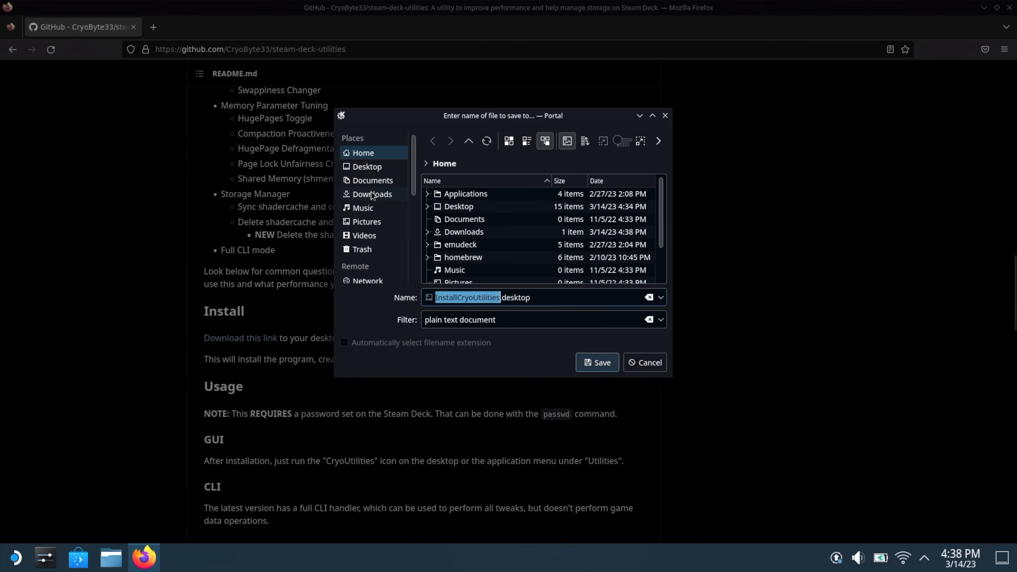
{"action": "left_click", "coordinate": [367, 166]}
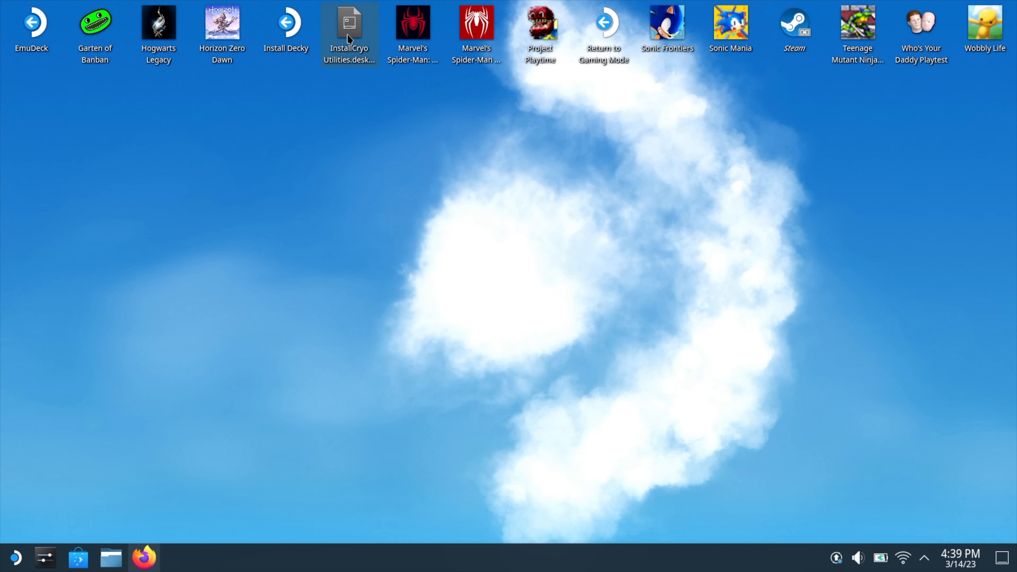
- Run InstallCryoUtilities.desktop, continue past the warning and confirm the completed install
{"action": "double_click", "coordinate": [348, 21]}
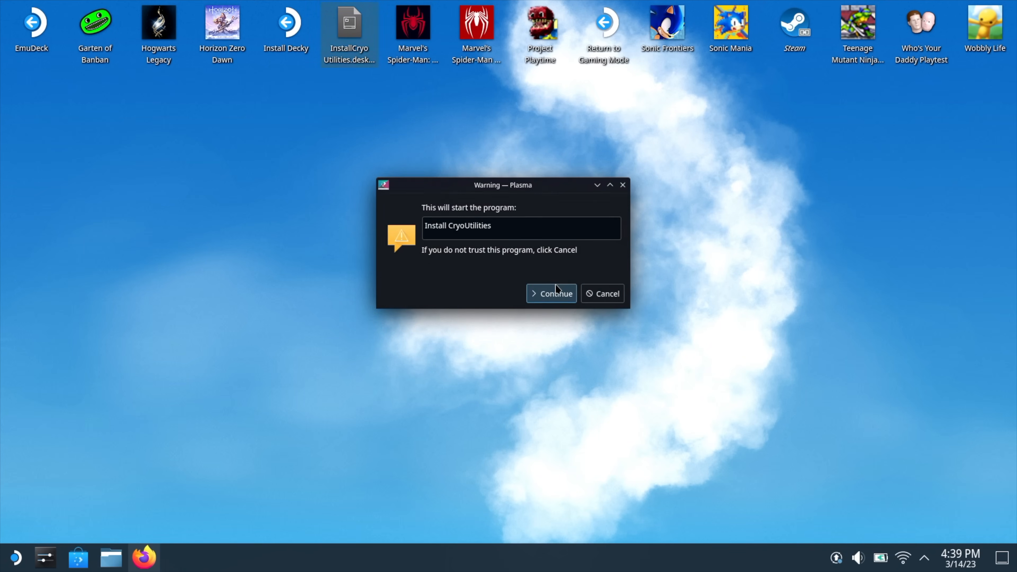
{"action": "left_click", "coordinate": [551, 293]}
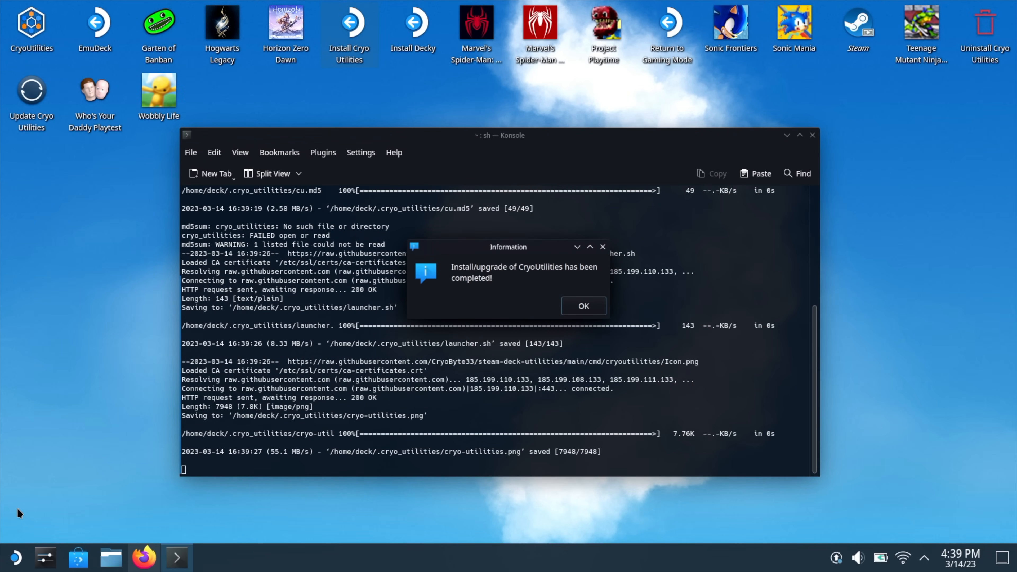
{"action": "left_click", "coordinate": [584, 306]}
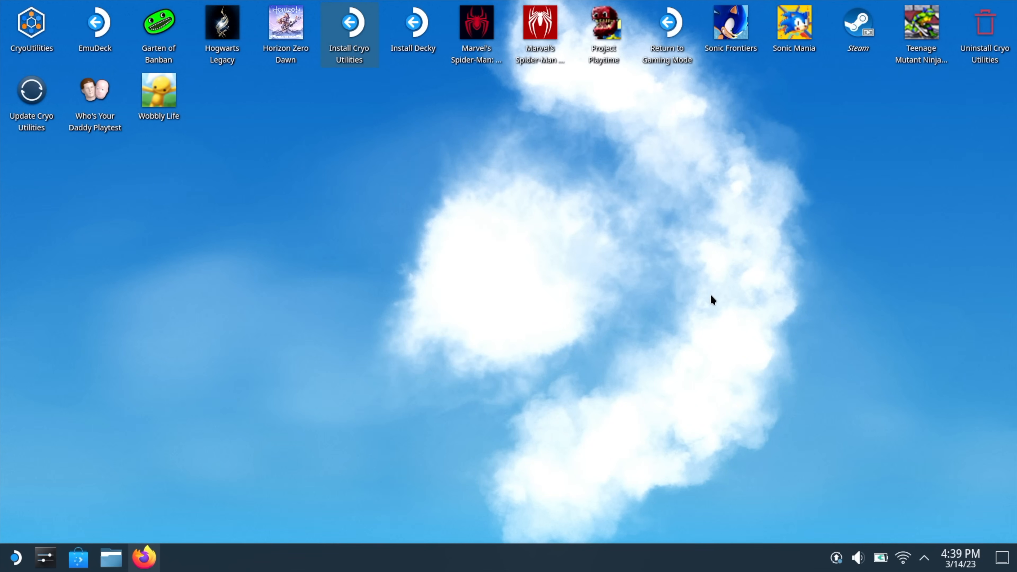
{"action": "left_click", "coordinate": [32, 27]}
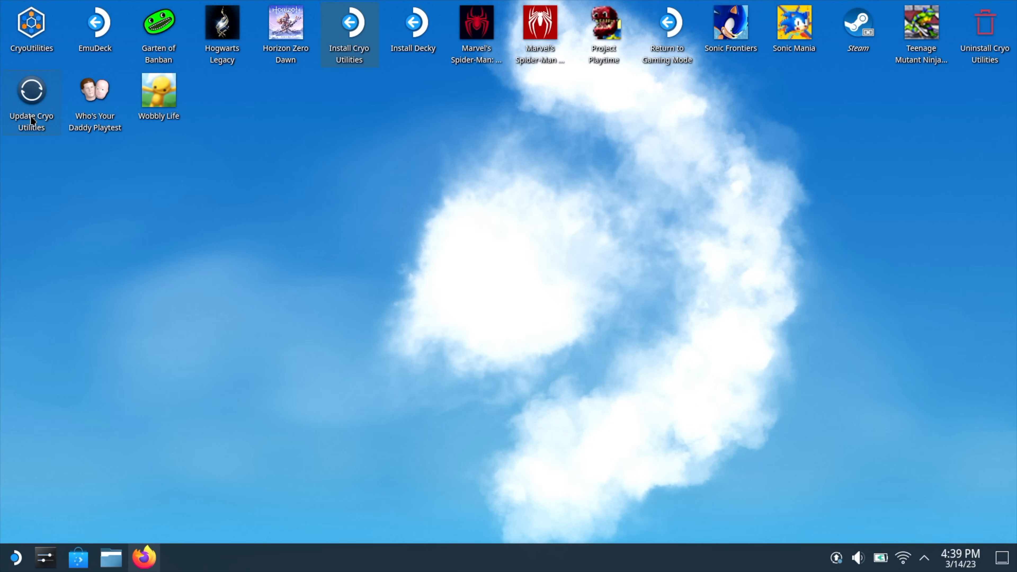
{"action": "mouse_move", "coordinate": [34, 135]}
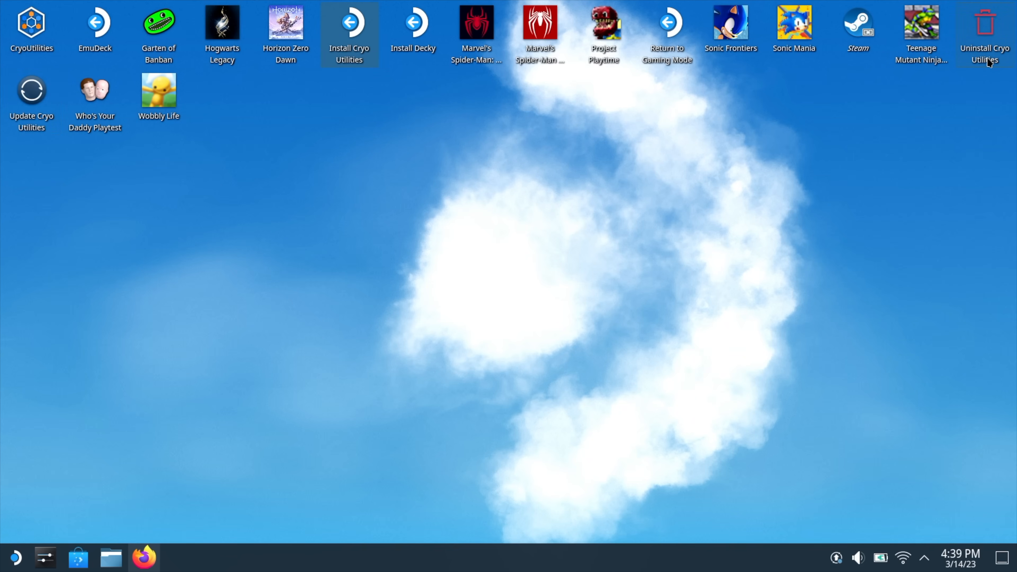
{"action": "mouse_move", "coordinate": [994, 50]}
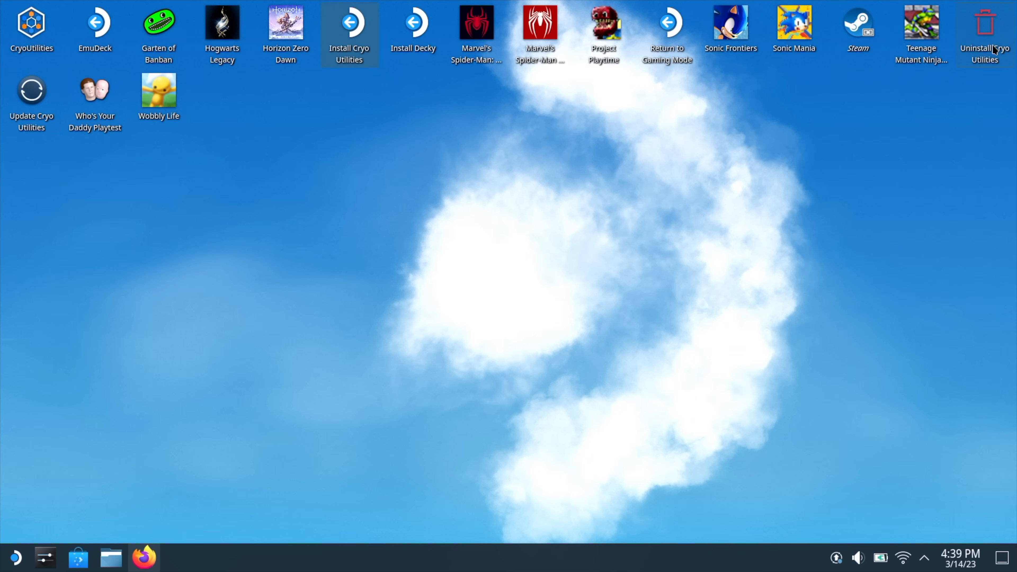
{"action": "mouse_move", "coordinate": [991, 63]}
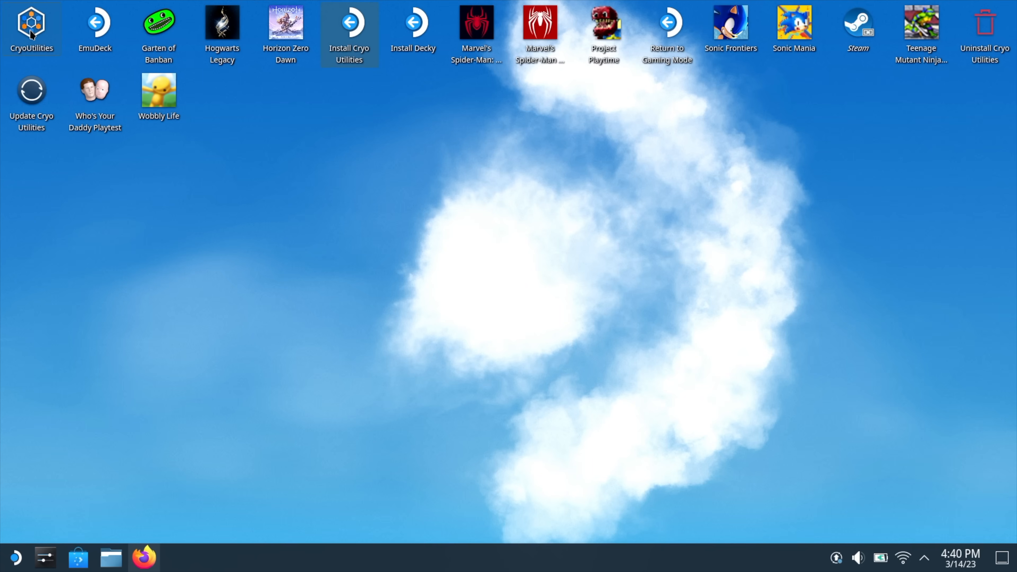
- Launch CryoUtilities, accept the disclaimer and submit the deck sudo password
{"action": "double_click", "coordinate": [31, 25]}
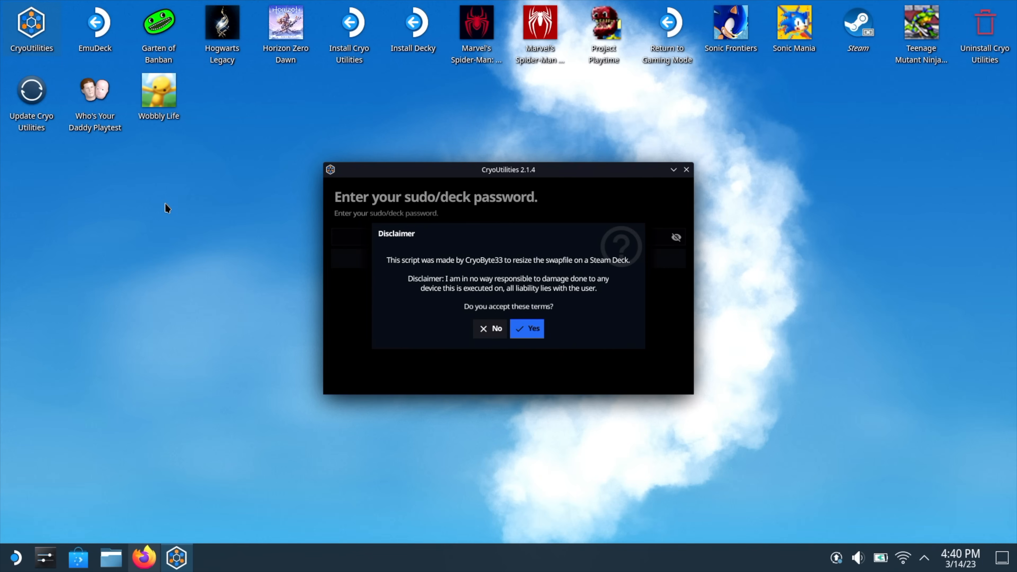
{"action": "mouse_move", "coordinate": [378, 250]}
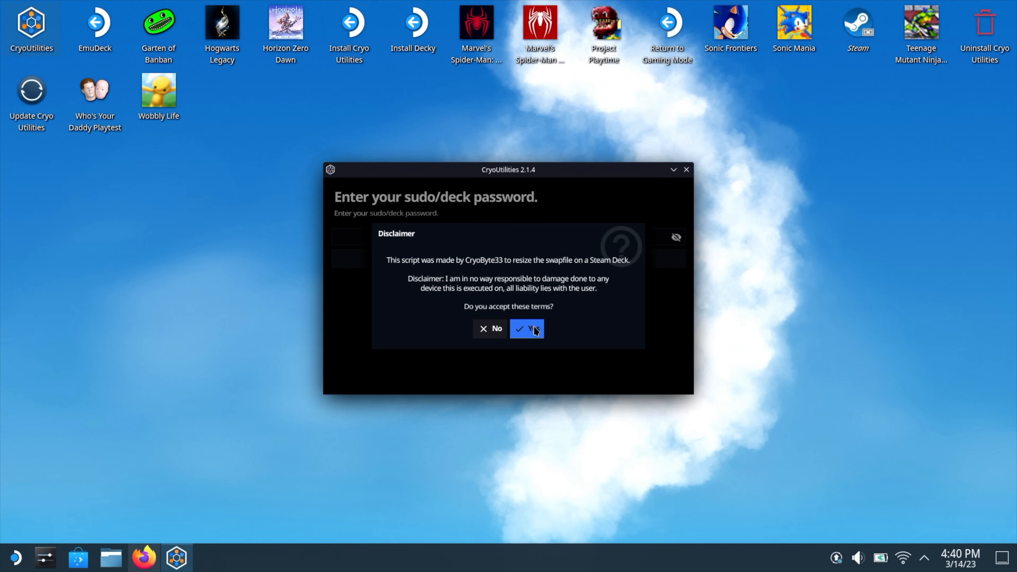
{"action": "left_click", "coordinate": [532, 329]}
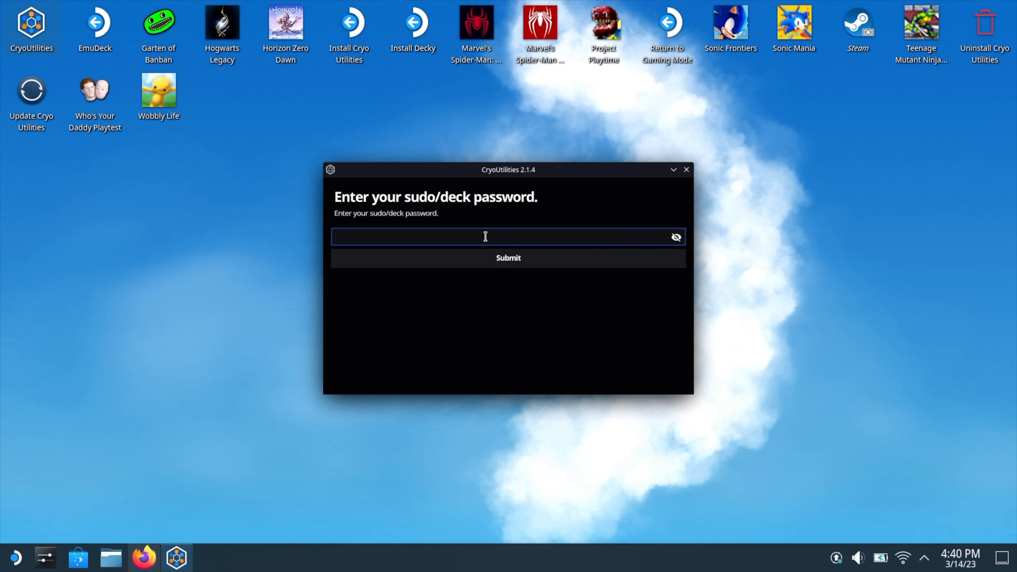
{"action": "type", "text": "••••"}
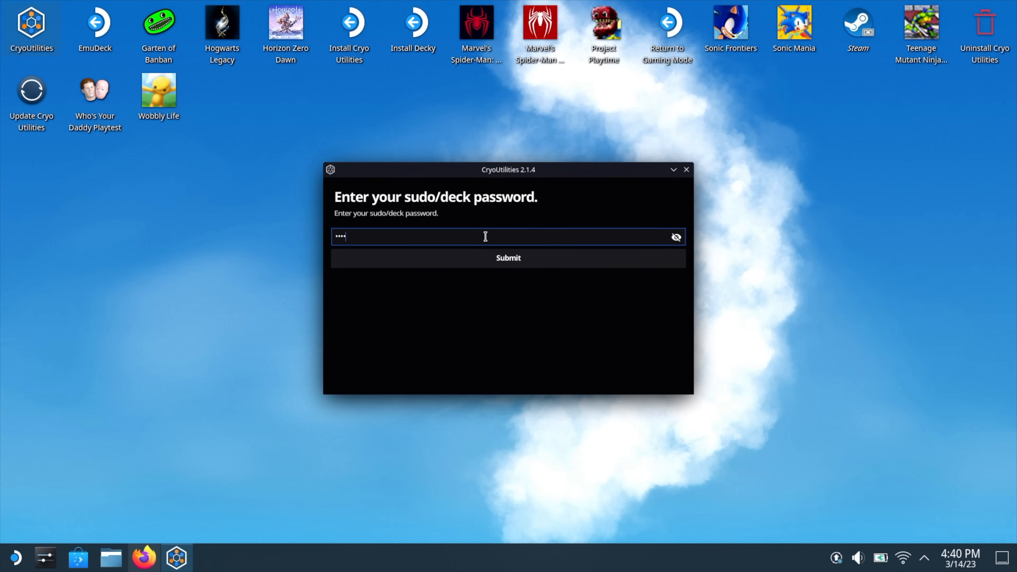
{"action": "left_click", "coordinate": [508, 258]}
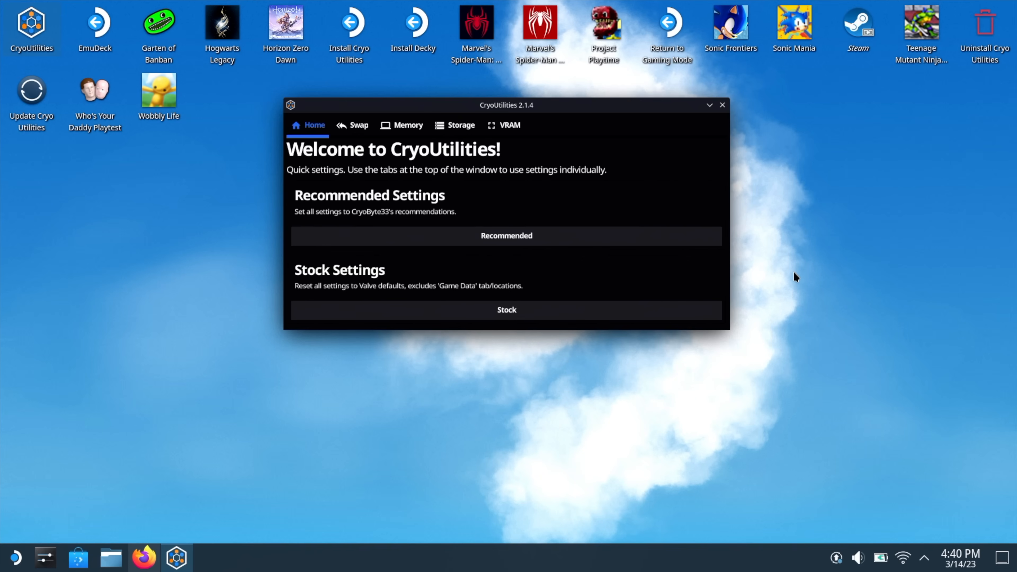
{"action": "left_click", "coordinate": [357, 125]}
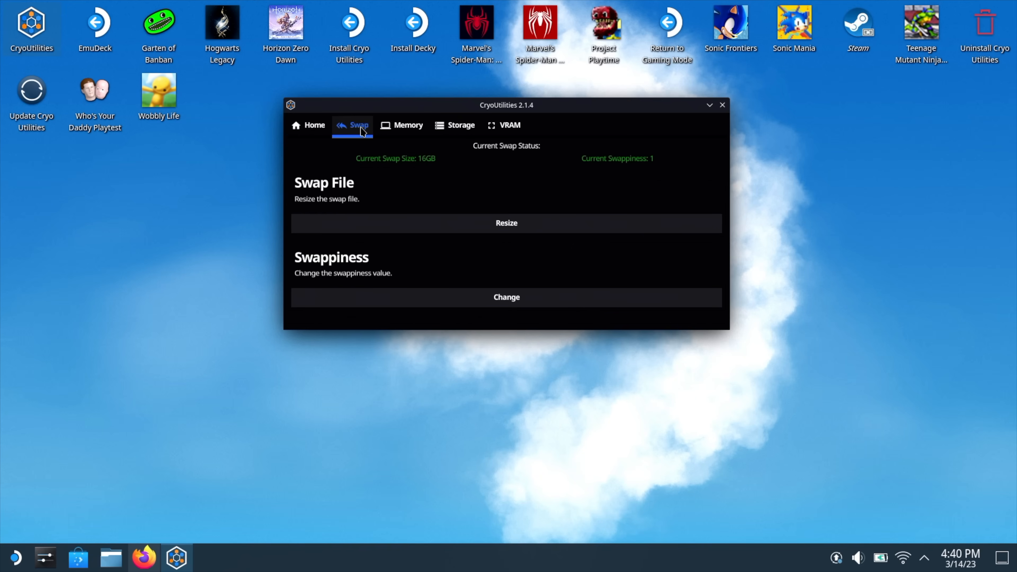
{"action": "left_click", "coordinate": [461, 125]}
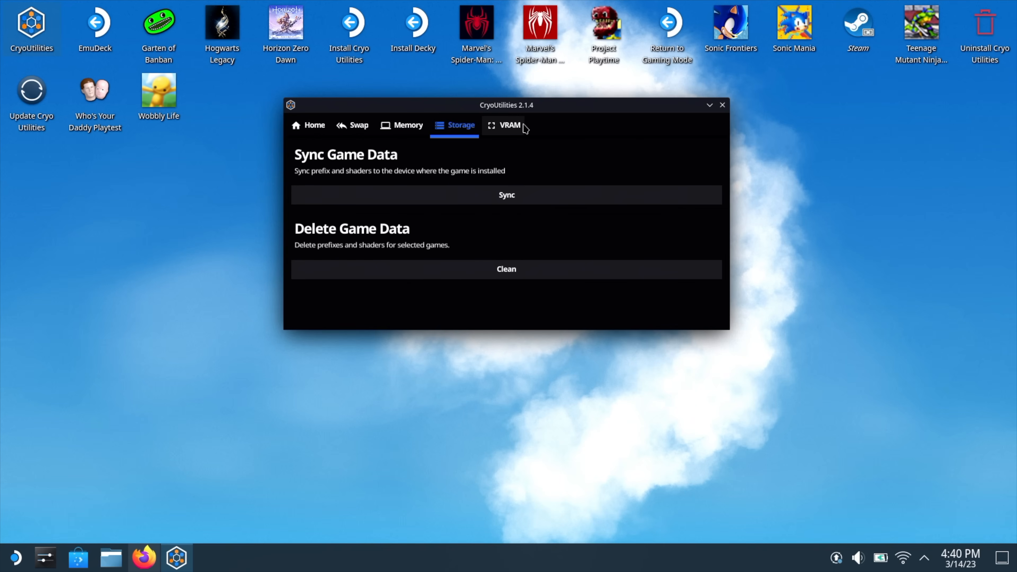
{"action": "left_click", "coordinate": [314, 125]}
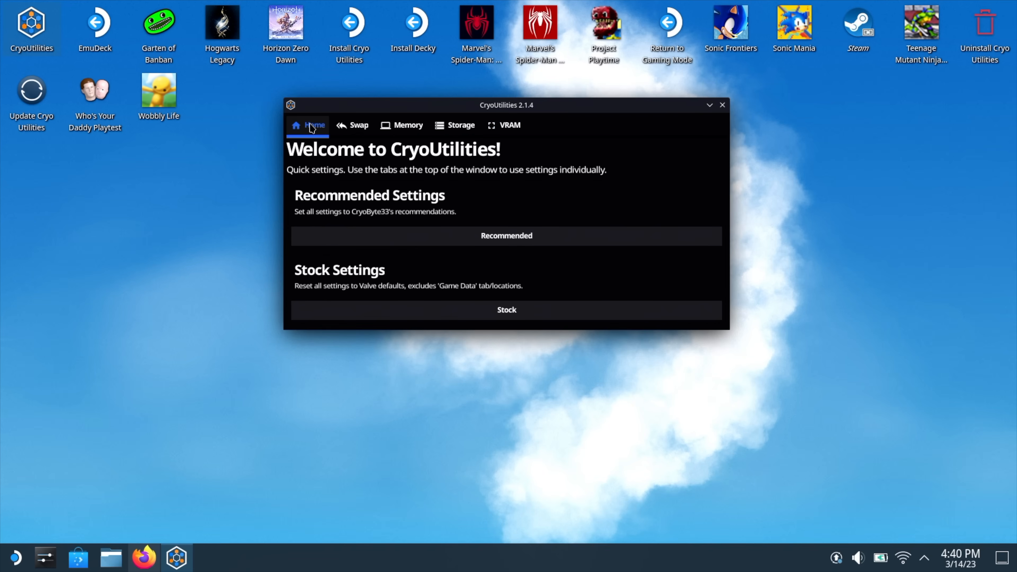
{"action": "mouse_move", "coordinate": [418, 203]}
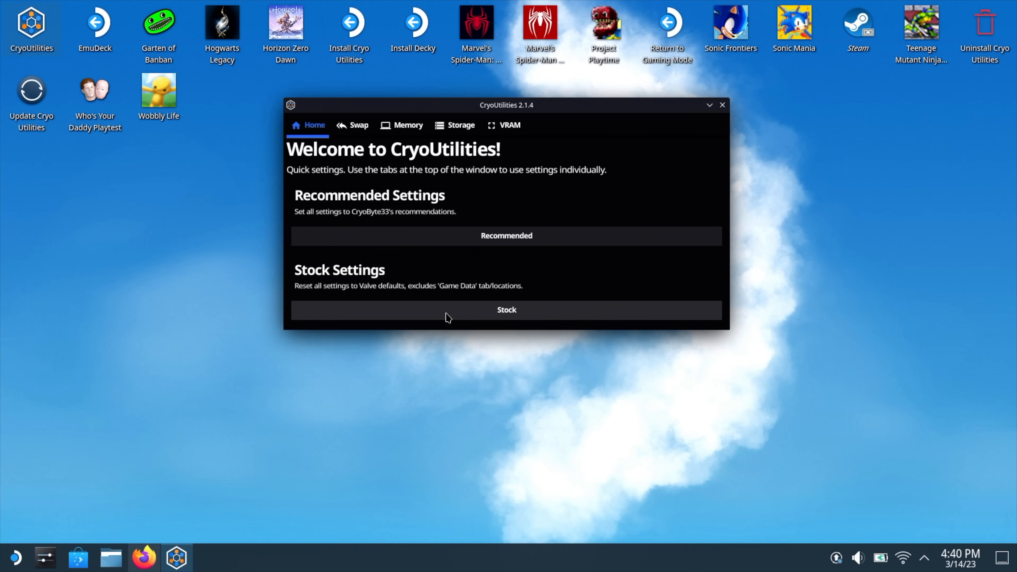
{"action": "left_click", "coordinate": [359, 125]}
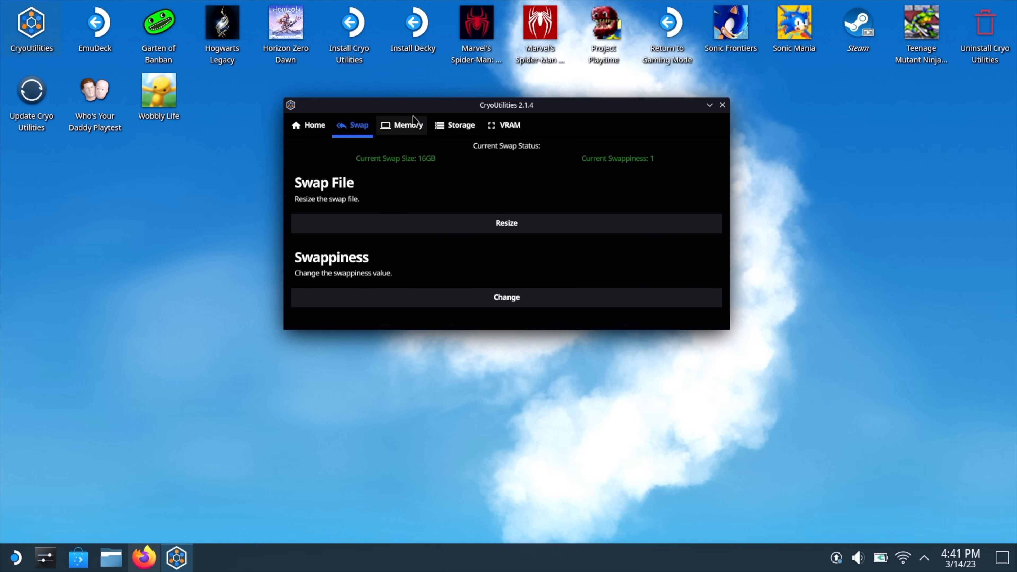
{"action": "left_click", "coordinate": [460, 125]}
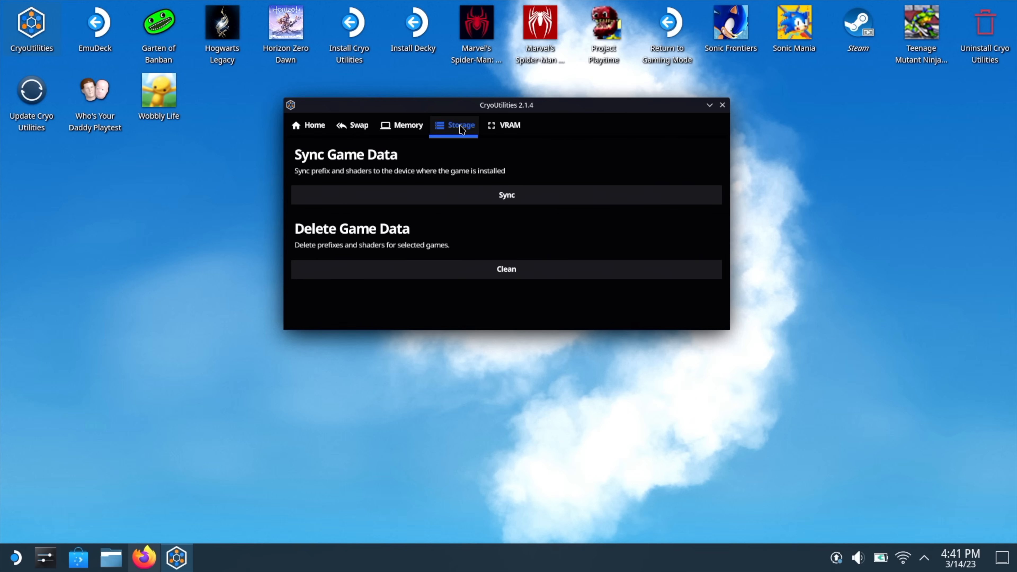
{"action": "left_click", "coordinate": [315, 124]}
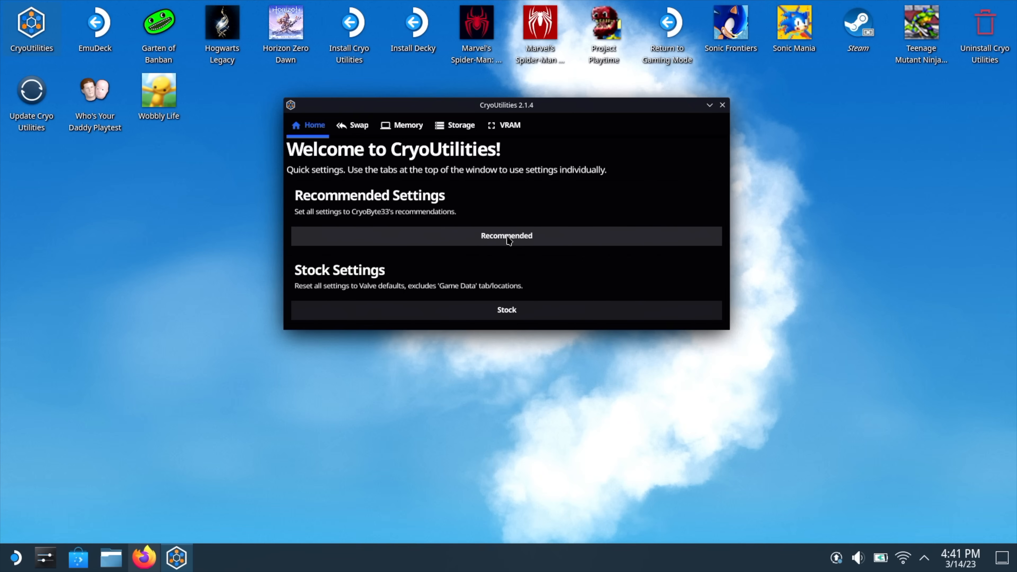
- Apply Recommended settings, confirm the Success dialog and close CryoUtilities
{"action": "left_click", "coordinate": [506, 237]}
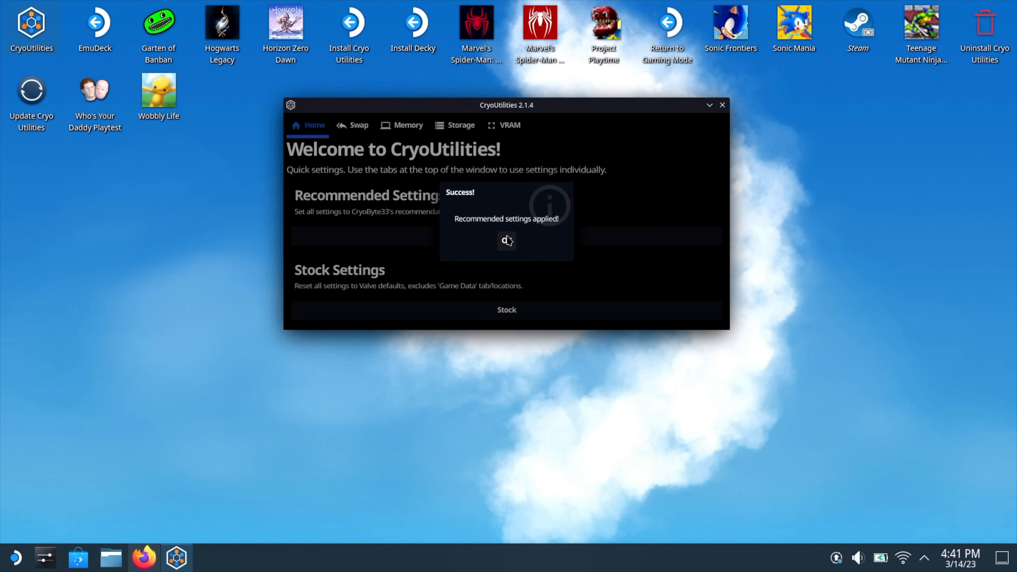
{"action": "left_click", "coordinate": [506, 241]}
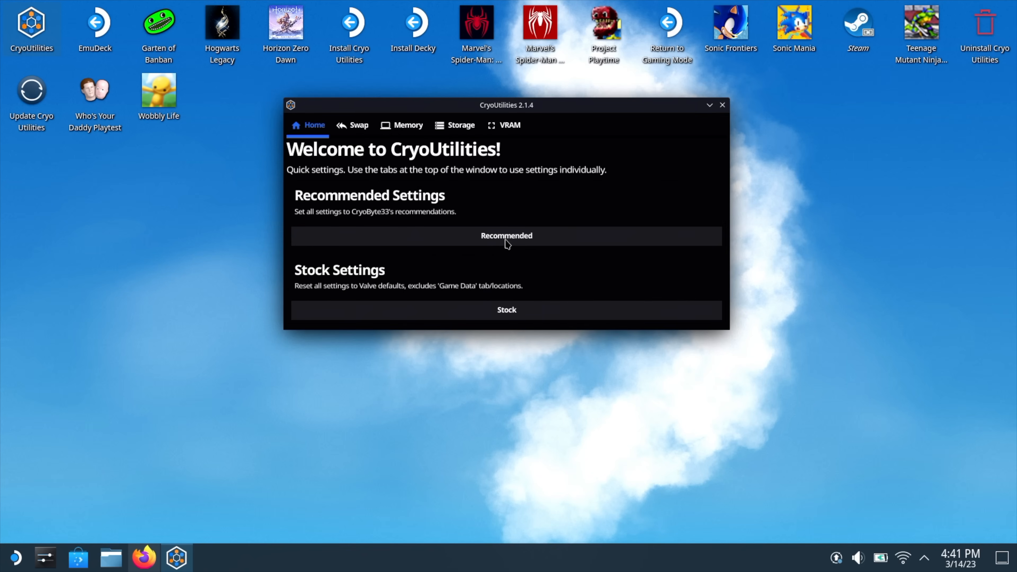
{"action": "mouse_move", "coordinate": [767, 99]}
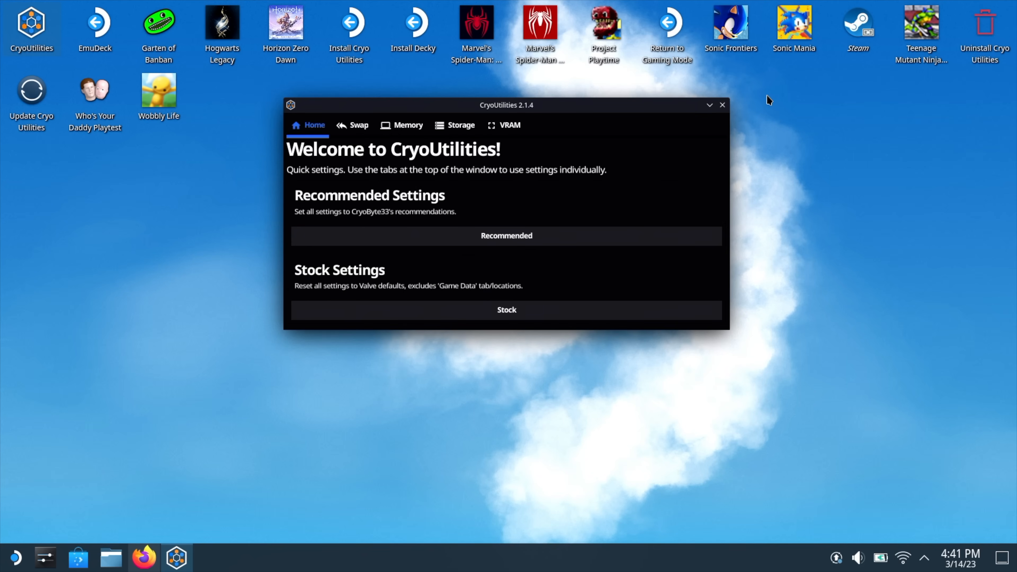
{"action": "left_click", "coordinate": [722, 105]}
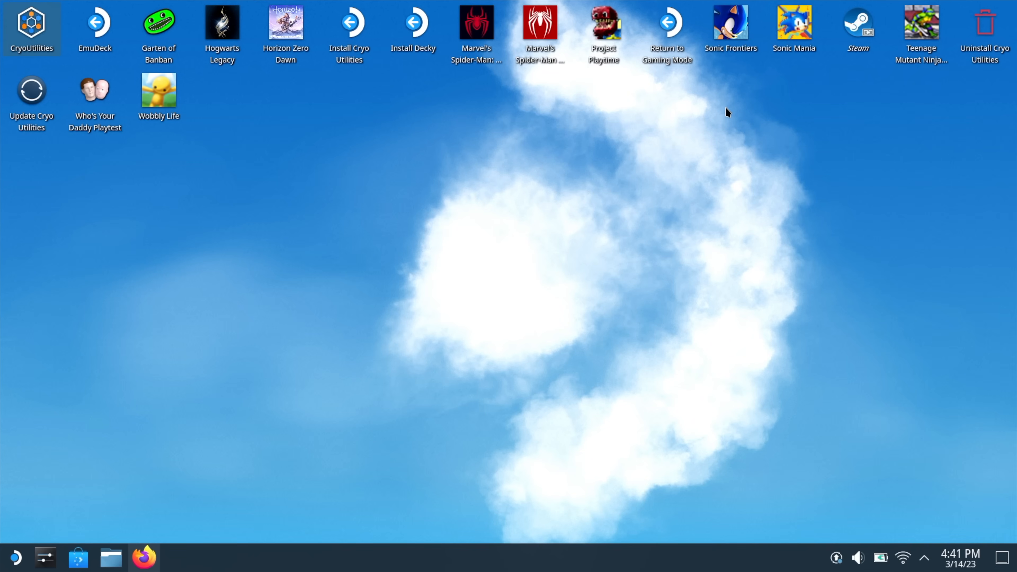
{"action": "mouse_move", "coordinate": [898, 134]}
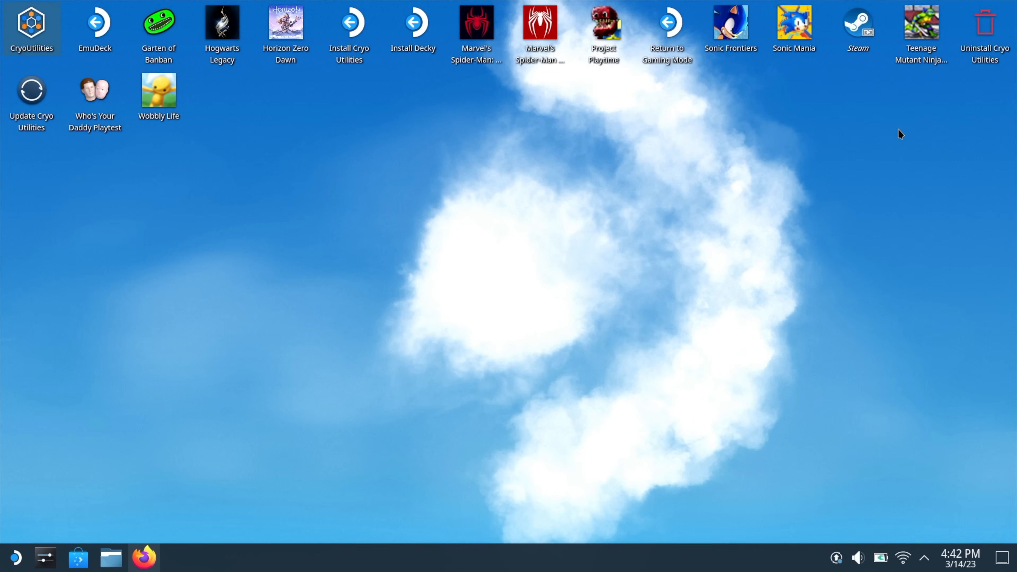
{"action": "mouse_move", "coordinate": [544, 223]}
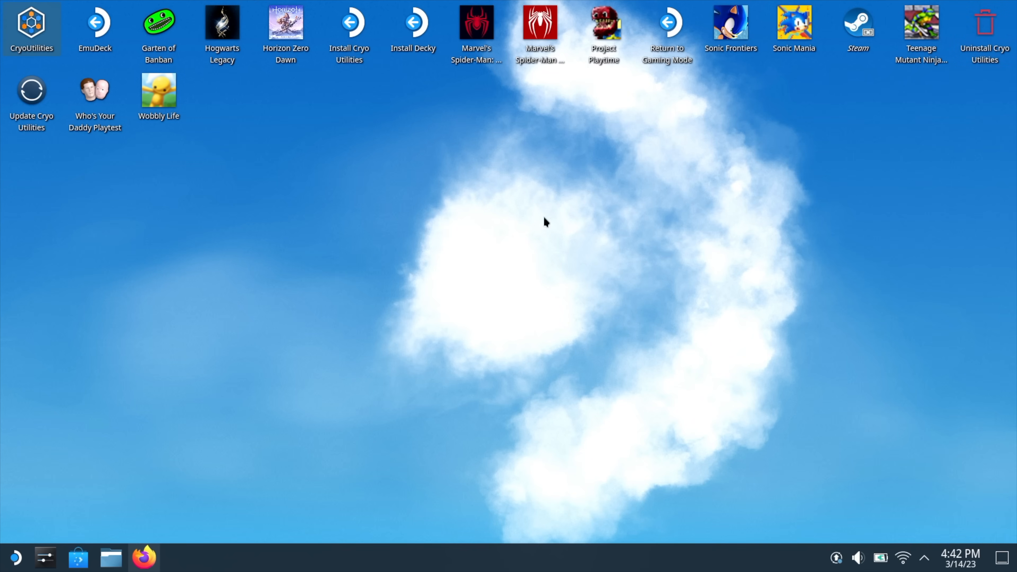
{"action": "left_click", "coordinate": [15, 560]}
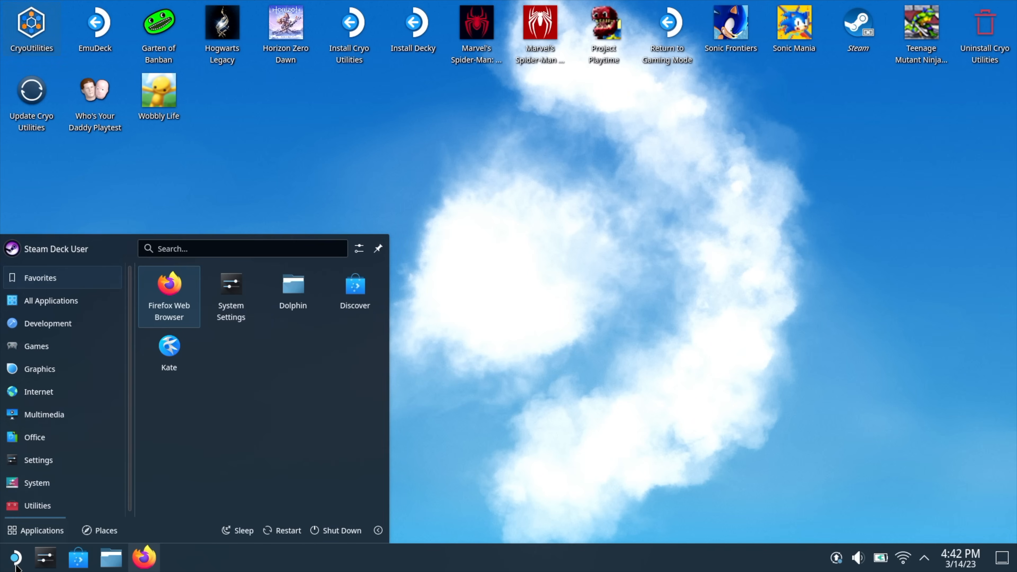
{"action": "left_click", "coordinate": [37, 504]}
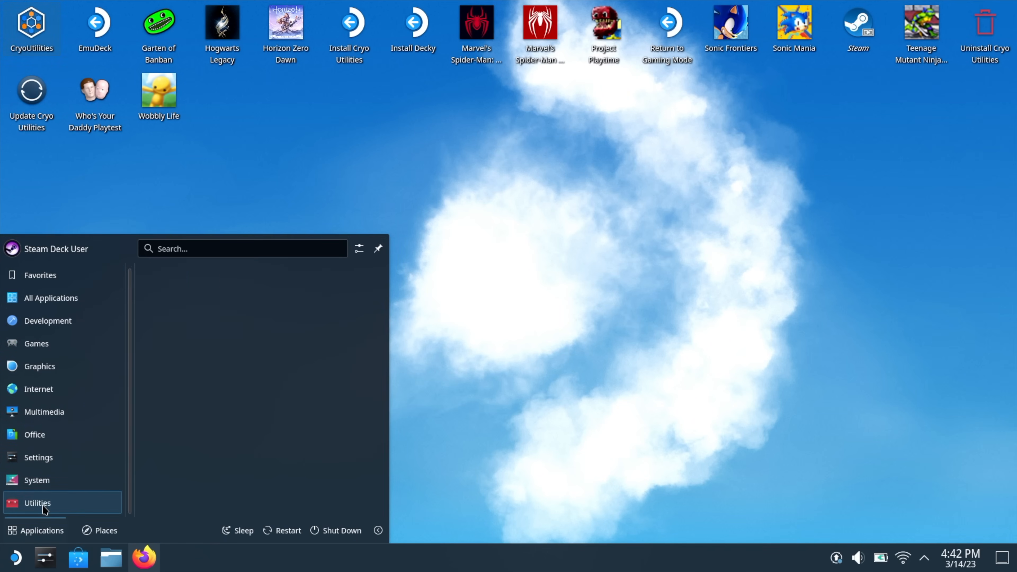
{"action": "left_click", "coordinate": [37, 503]}
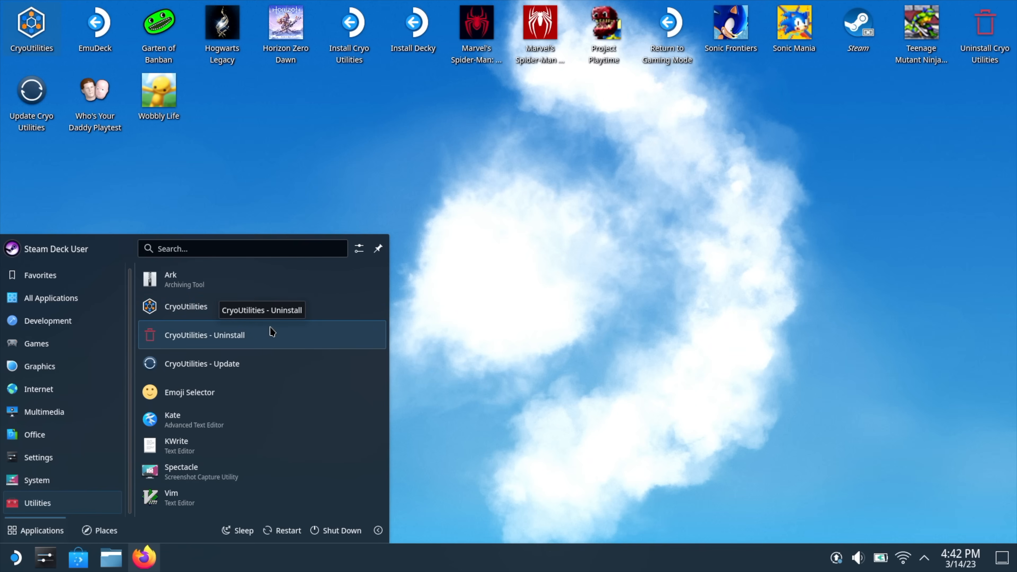
{"action": "mouse_move", "coordinate": [265, 372]}
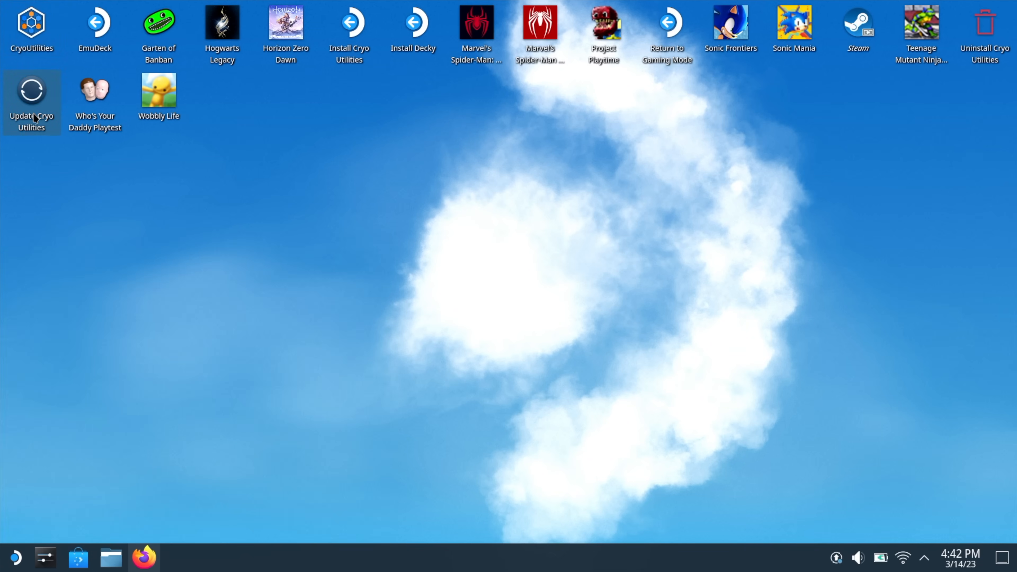
{"action": "left_click", "coordinate": [31, 25]}
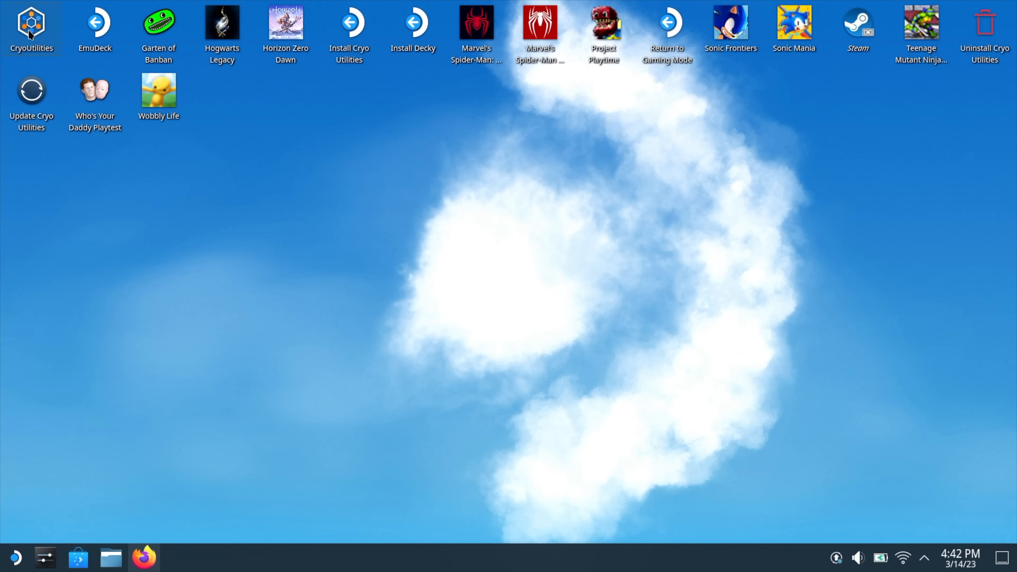
{"action": "mouse_move", "coordinate": [299, 203]}
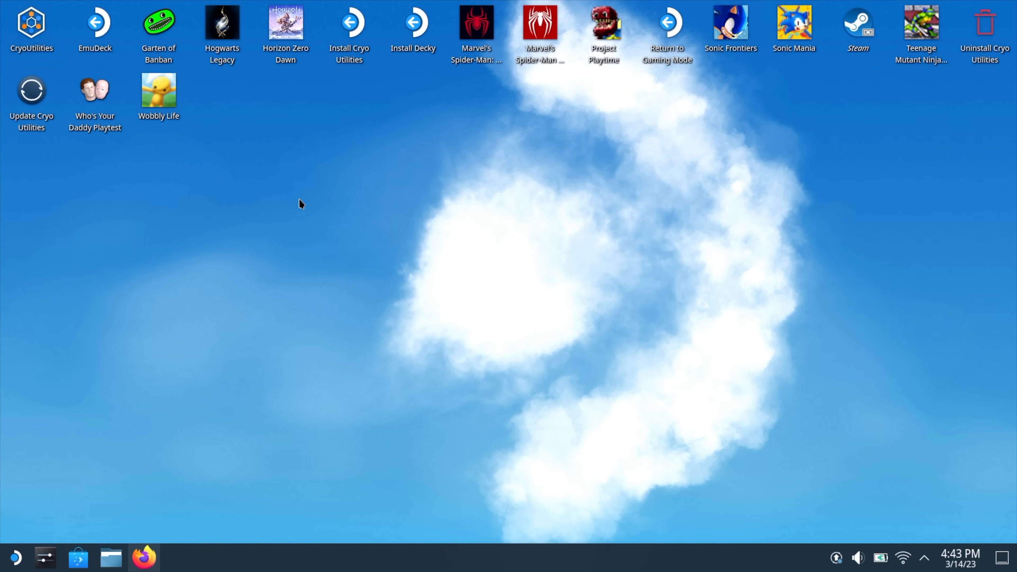